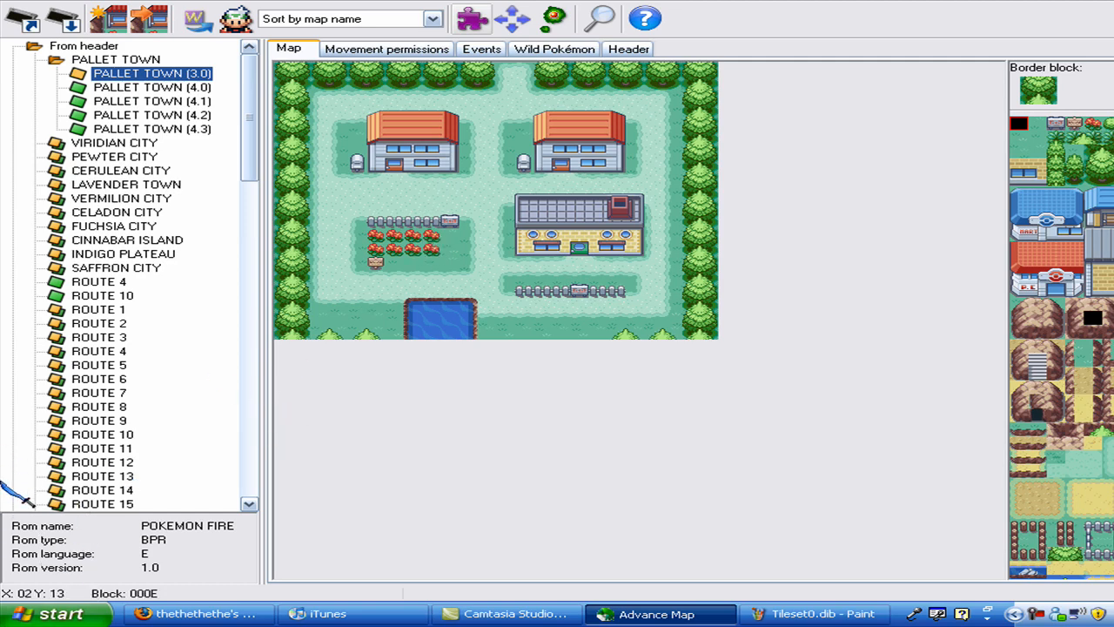
mouse_move(216, 111)
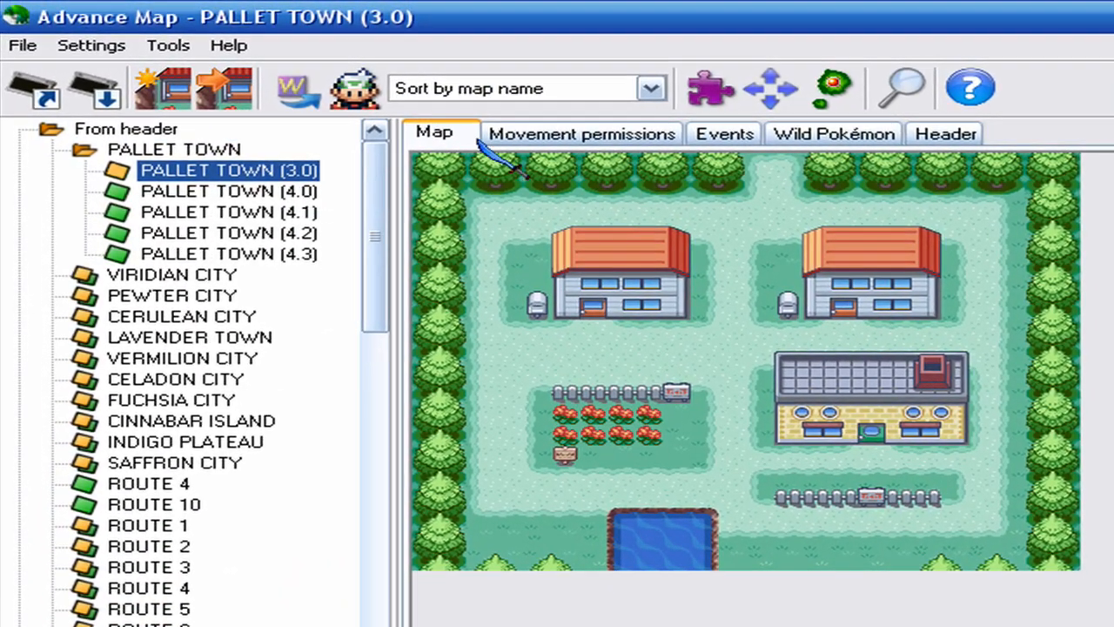
mouse_move(705, 174)
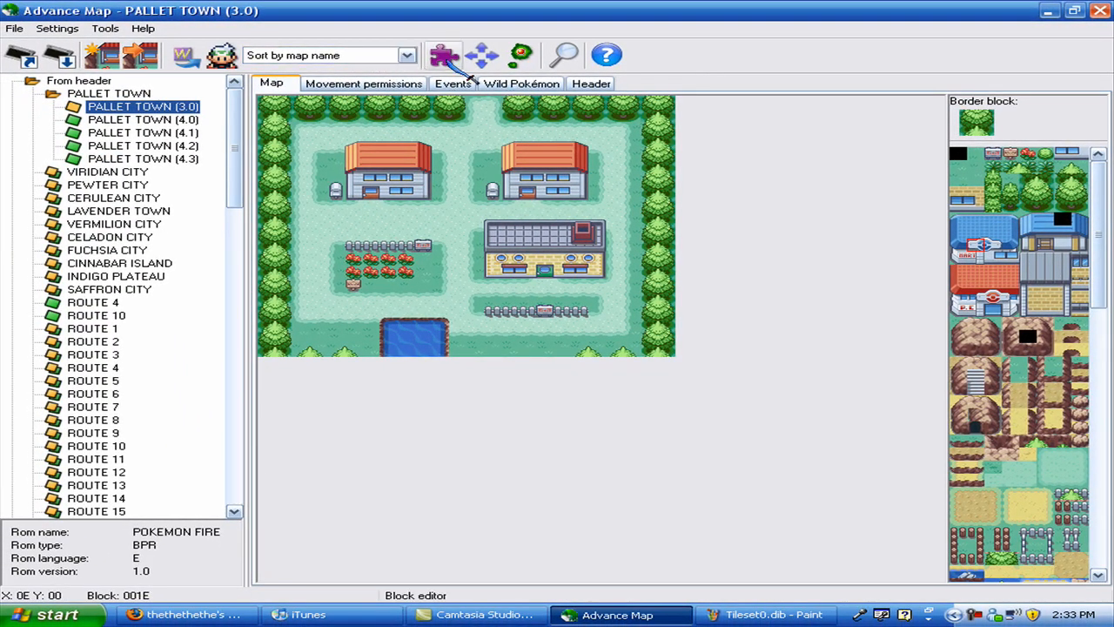
Bring up Pallet Town's block editor and preview the tileset in Palette10 and Palette7, ending on Palette0.
click(442, 54)
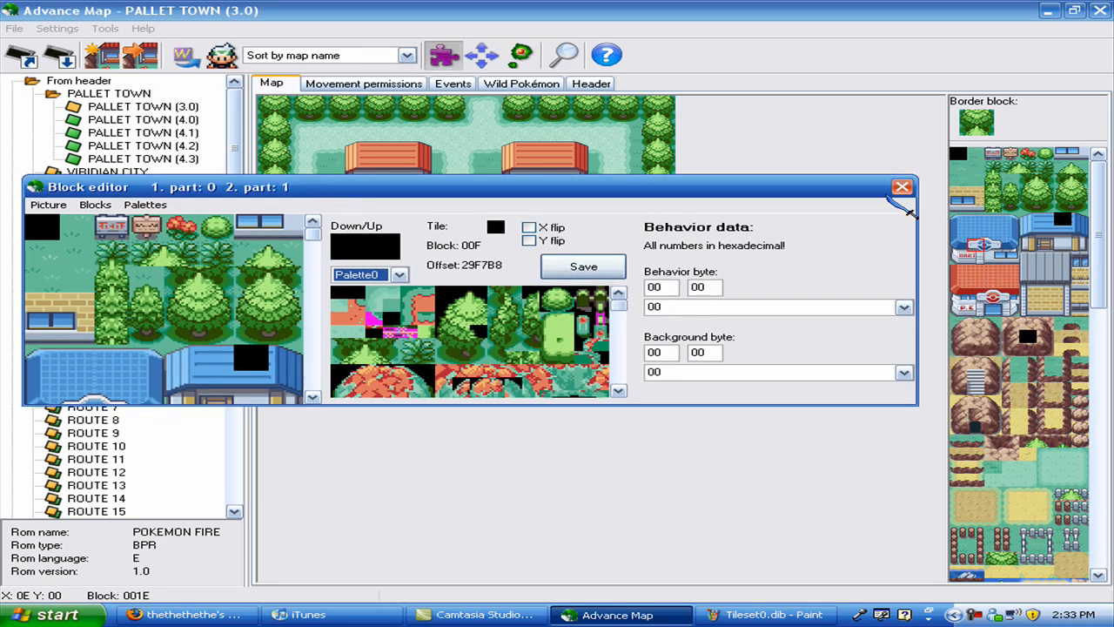
click(899, 188)
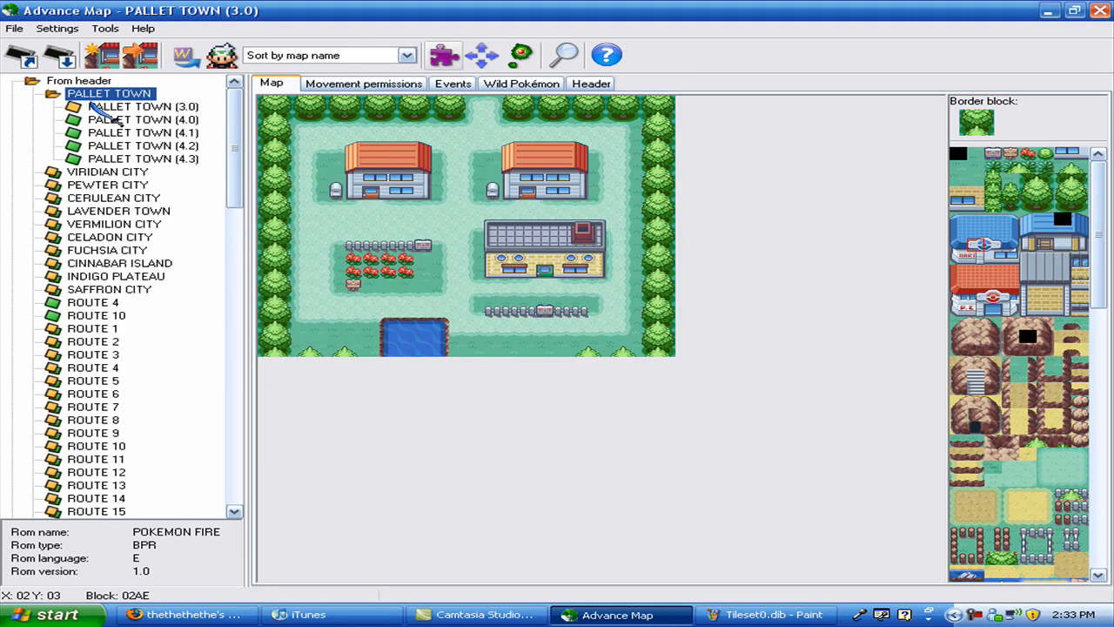
click(142, 106)
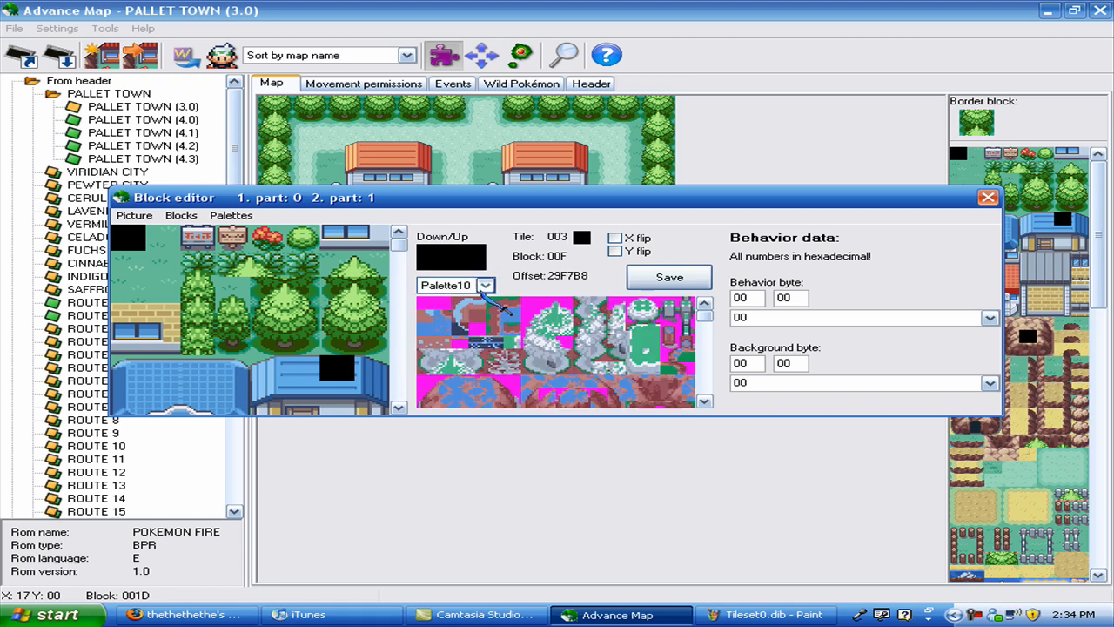
click(484, 286)
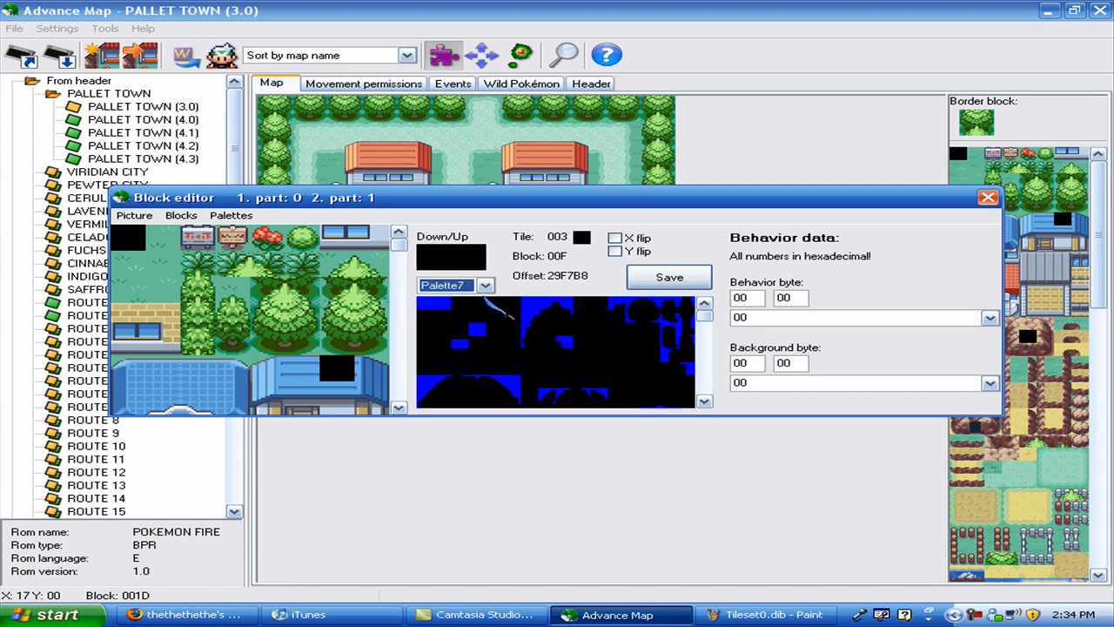
click(484, 286)
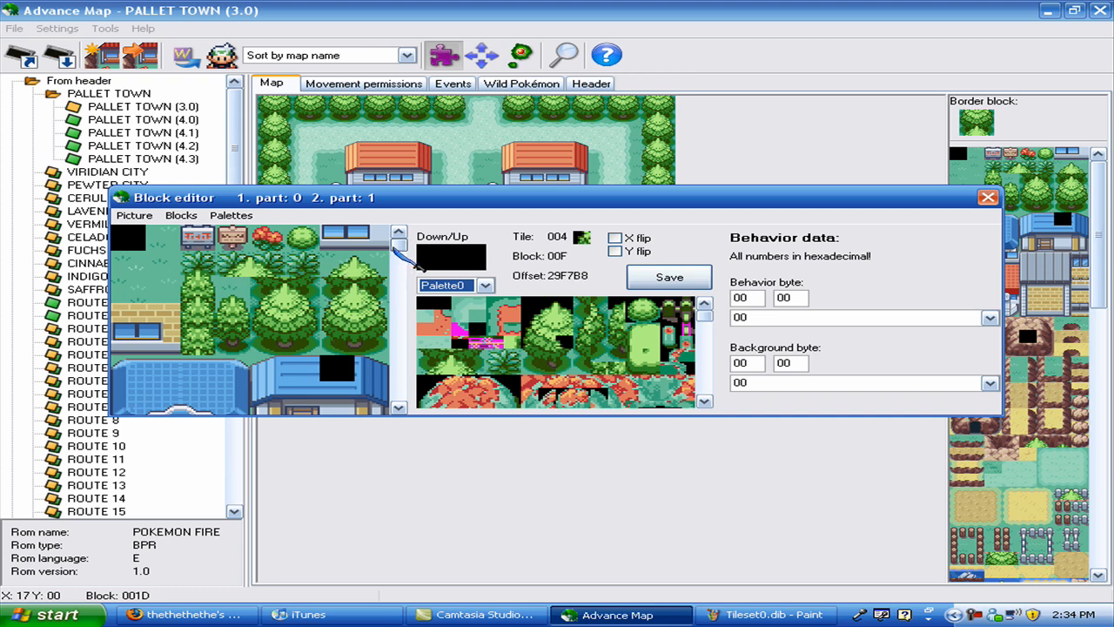
Paint the horizontally mirrored bush tile 057 onto shoreline block 24F.
scroll(down, 3)
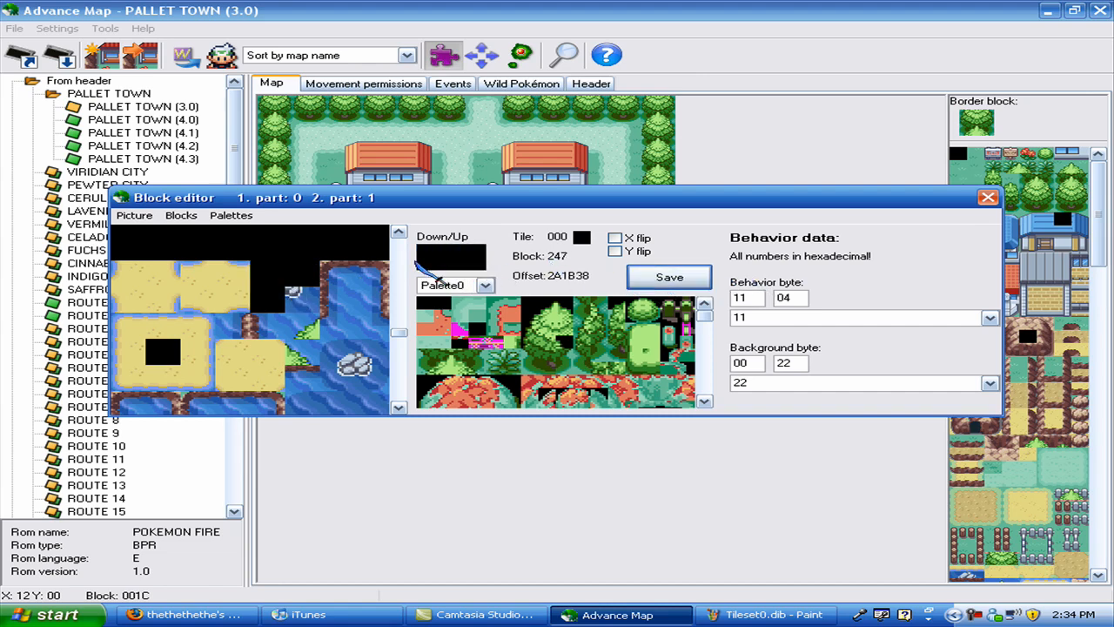
click(275, 296)
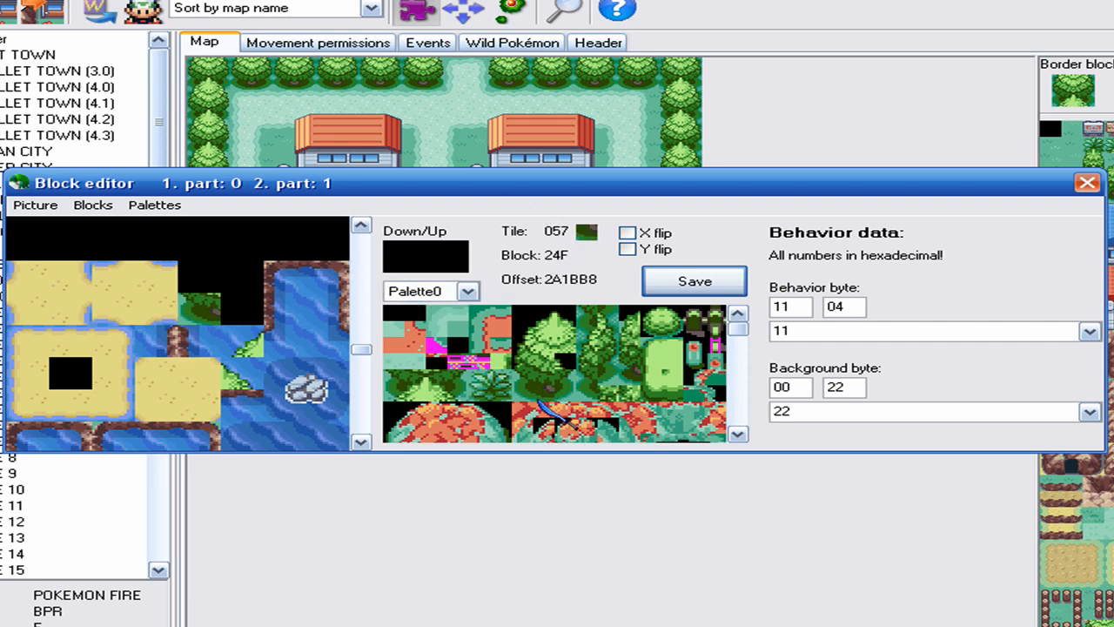
click(625, 234)
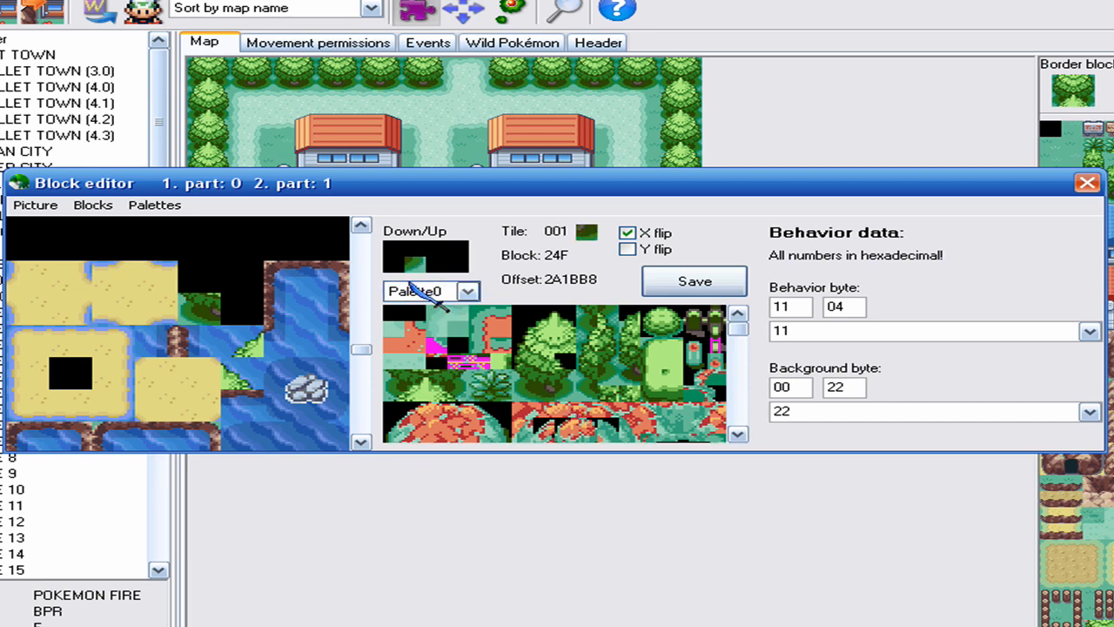
click(531, 403)
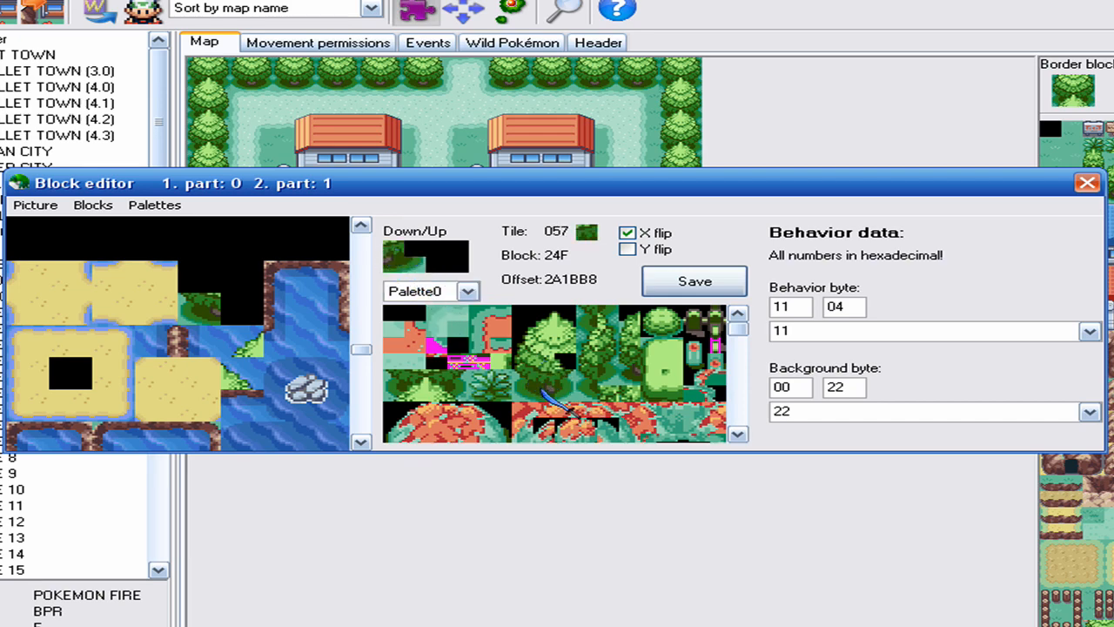
click(219, 303)
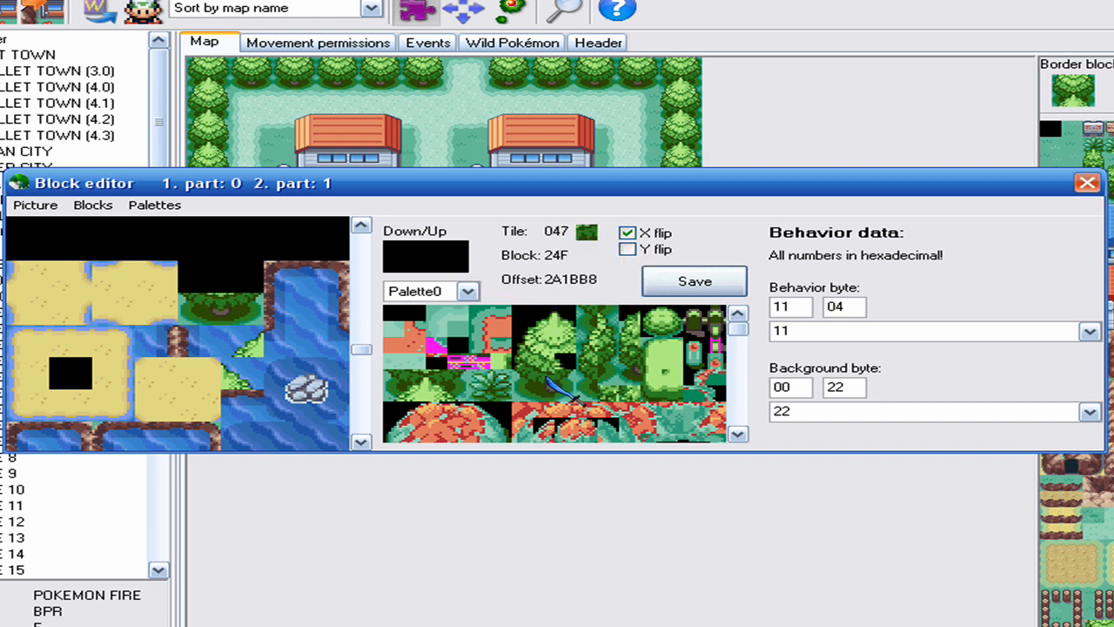
Switch the flip to vertical only and select Mart block 05F for editing.
click(628, 234)
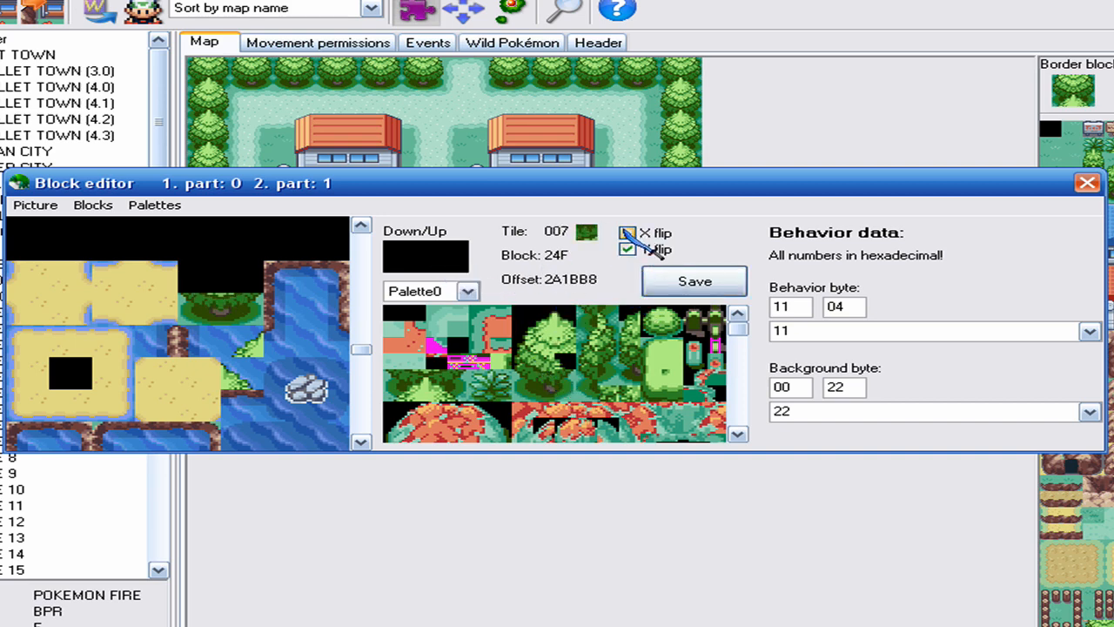
click(630, 251)
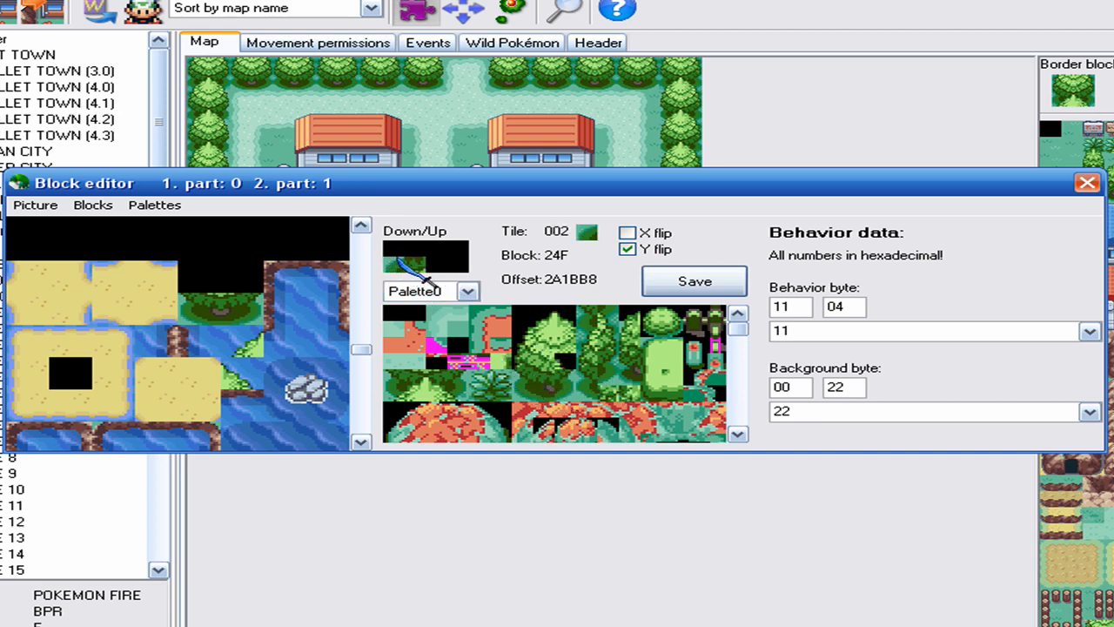
click(543, 414)
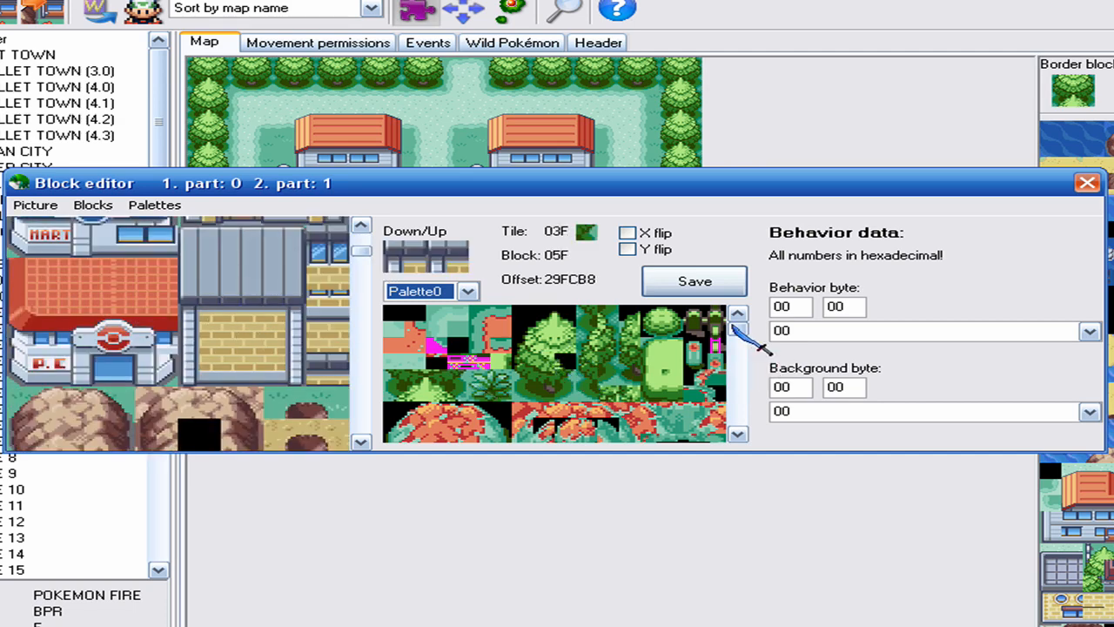
Preview the tileset in Palette5, Palette8 and Palette12.
click(467, 291)
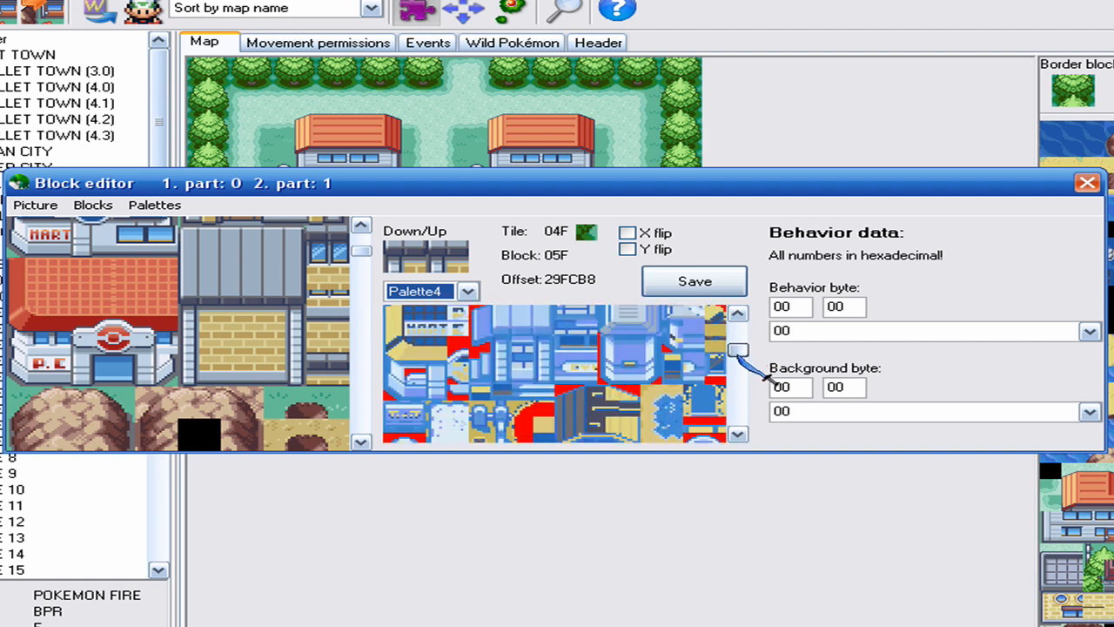
click(467, 291)
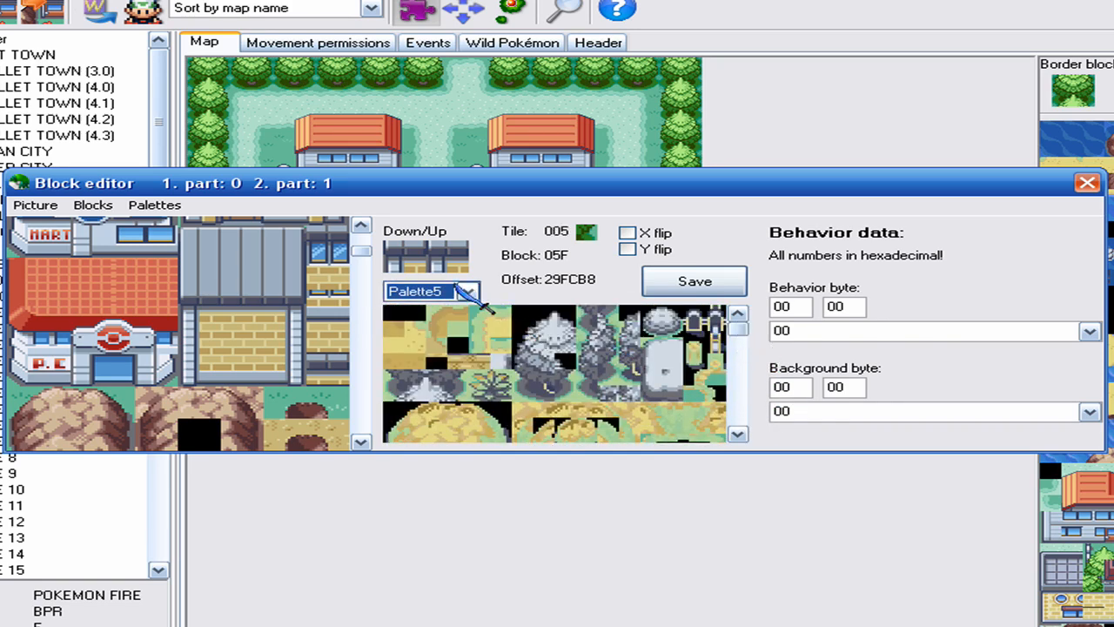
click(467, 291)
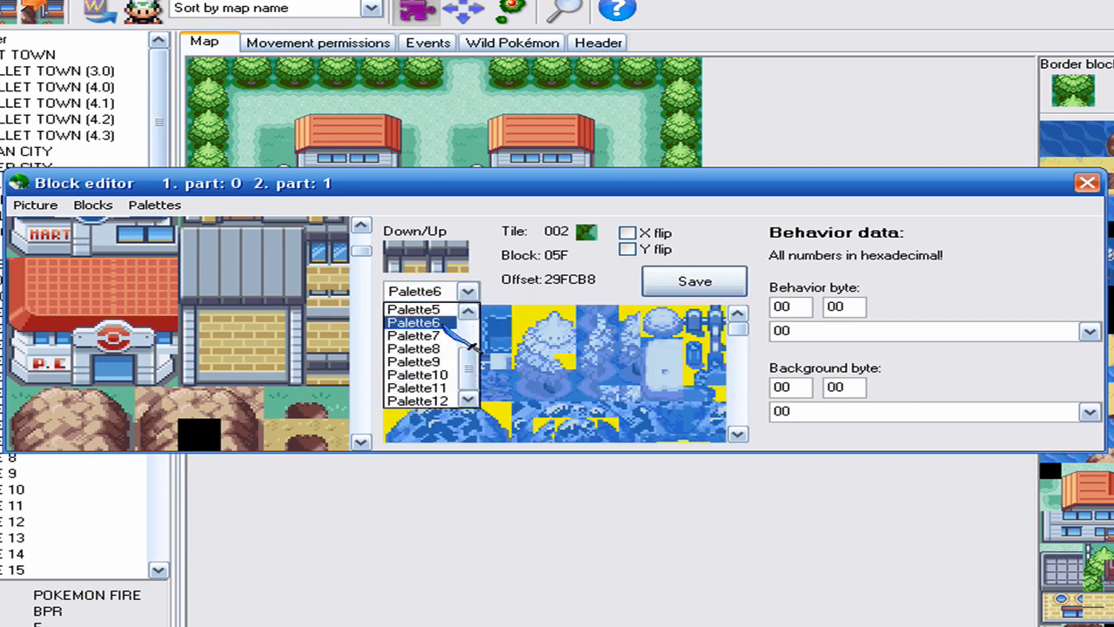
click(411, 338)
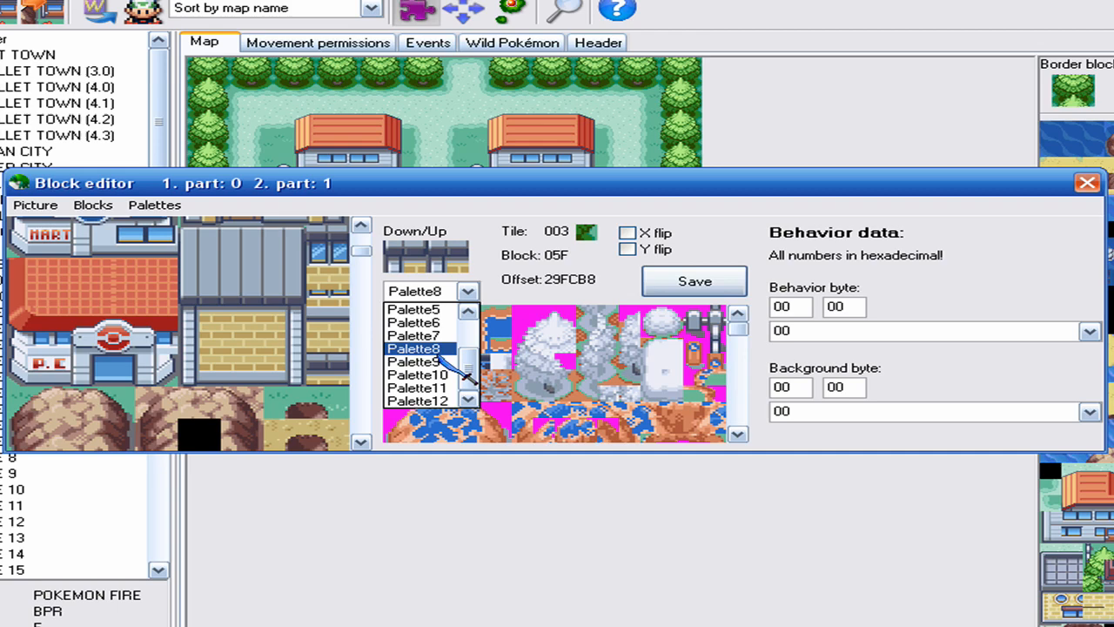
click(420, 361)
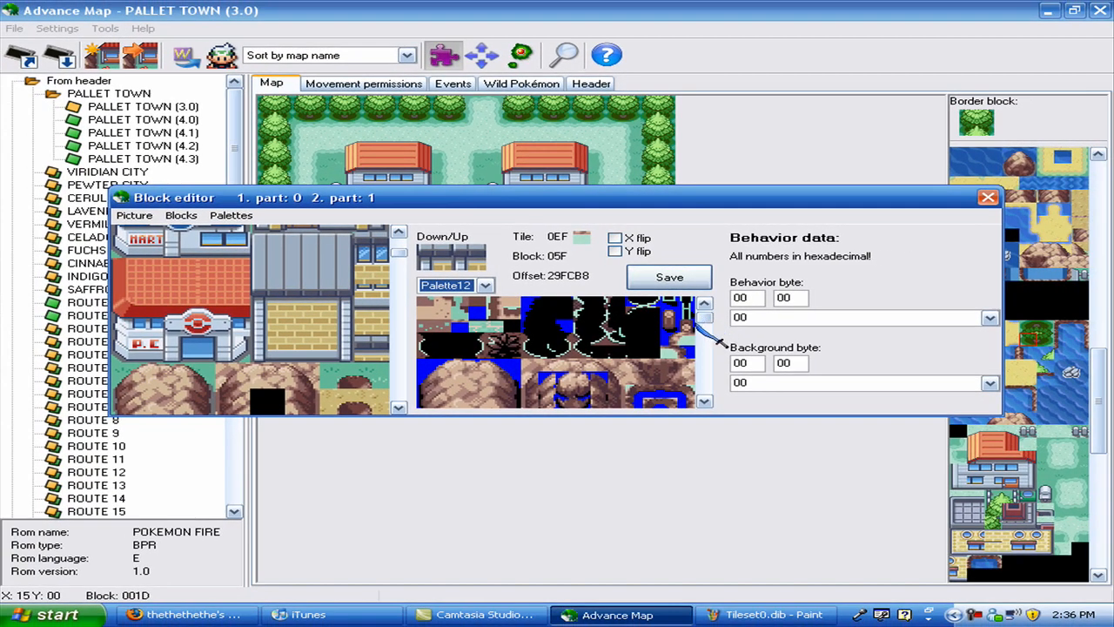
Pick Mart block 047 and a tile, then start choosing the Fire Red backup ROM.
click(490, 286)
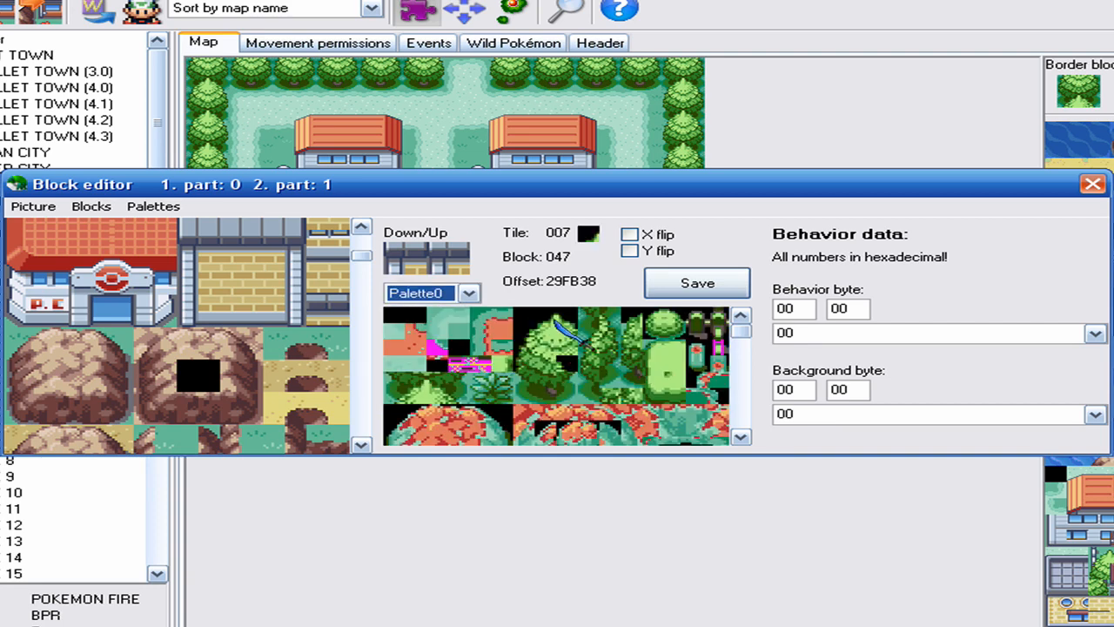
click(565, 400)
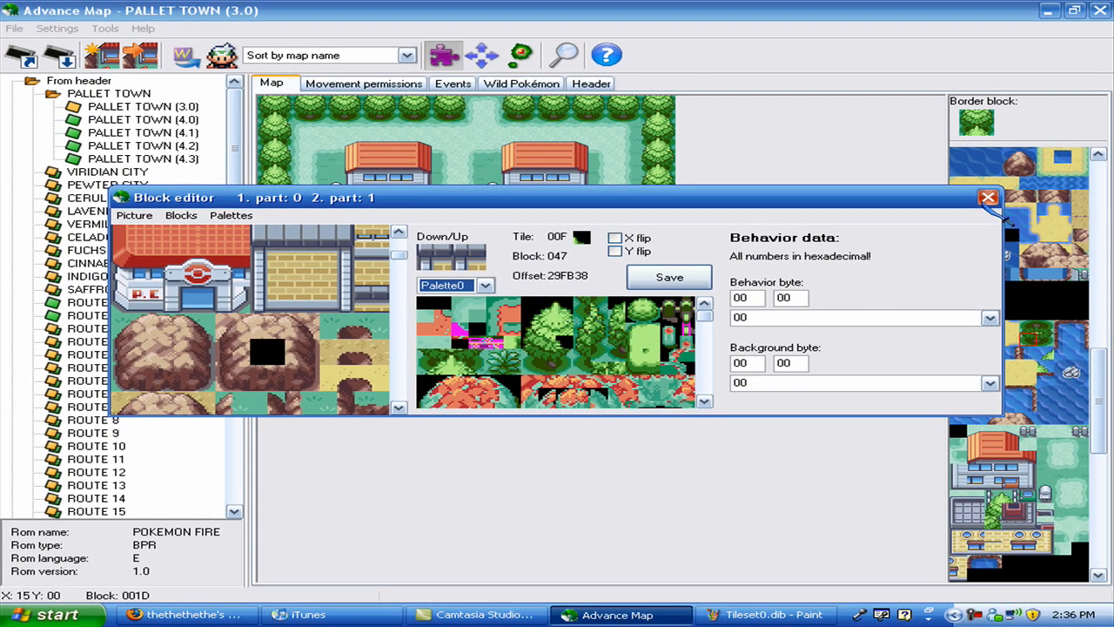
click(984, 199)
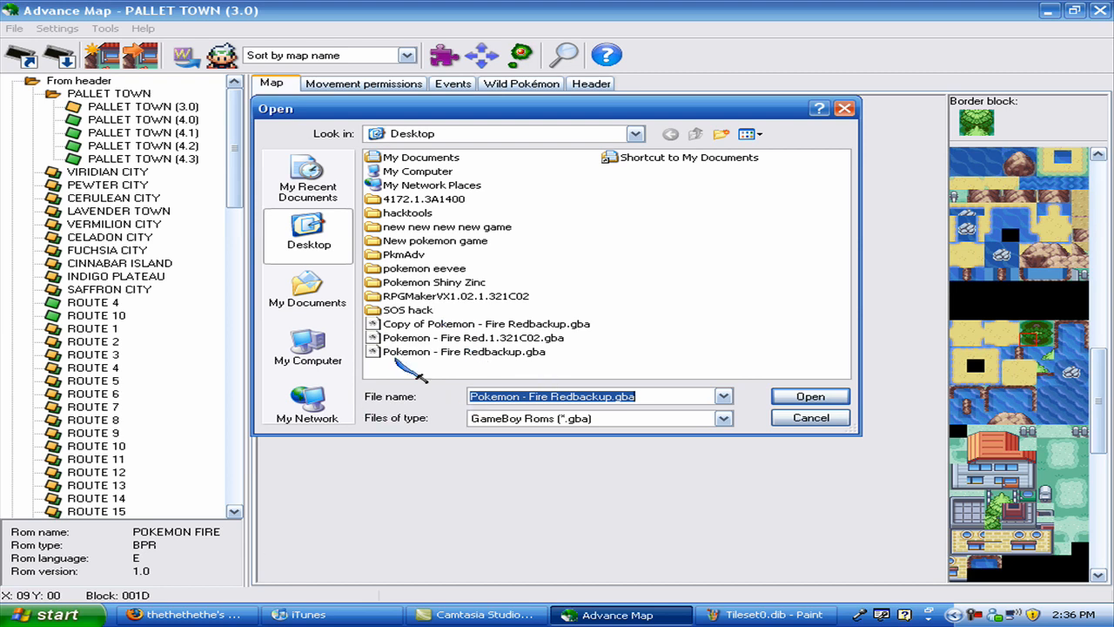
Load the ROM and show Twinleaf Town (3.0) with its block editor.
click(812, 397)
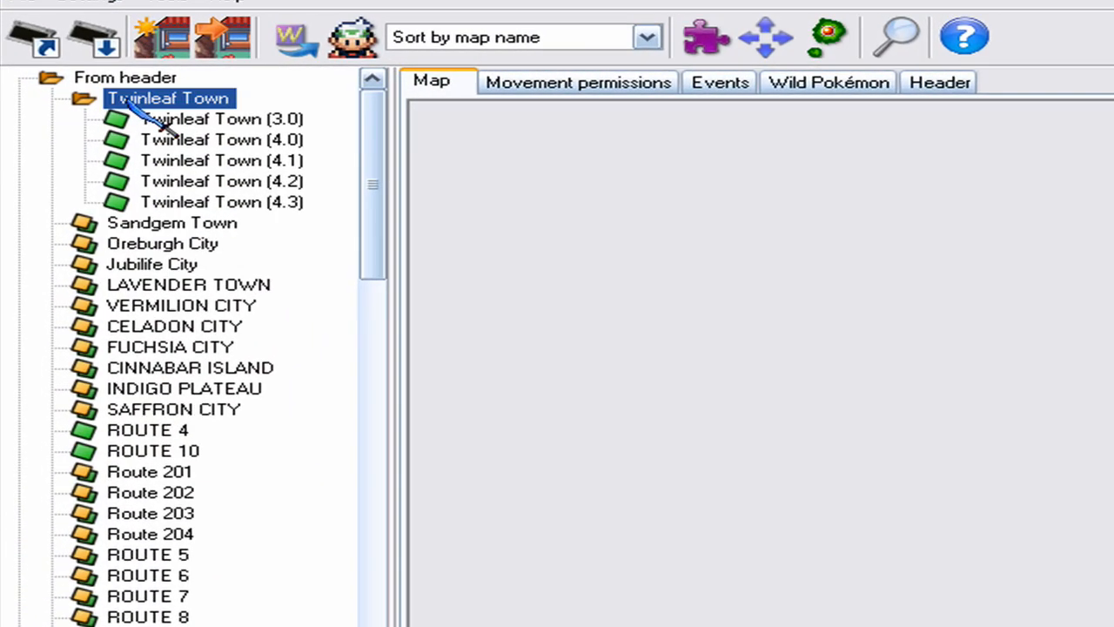
click(212, 118)
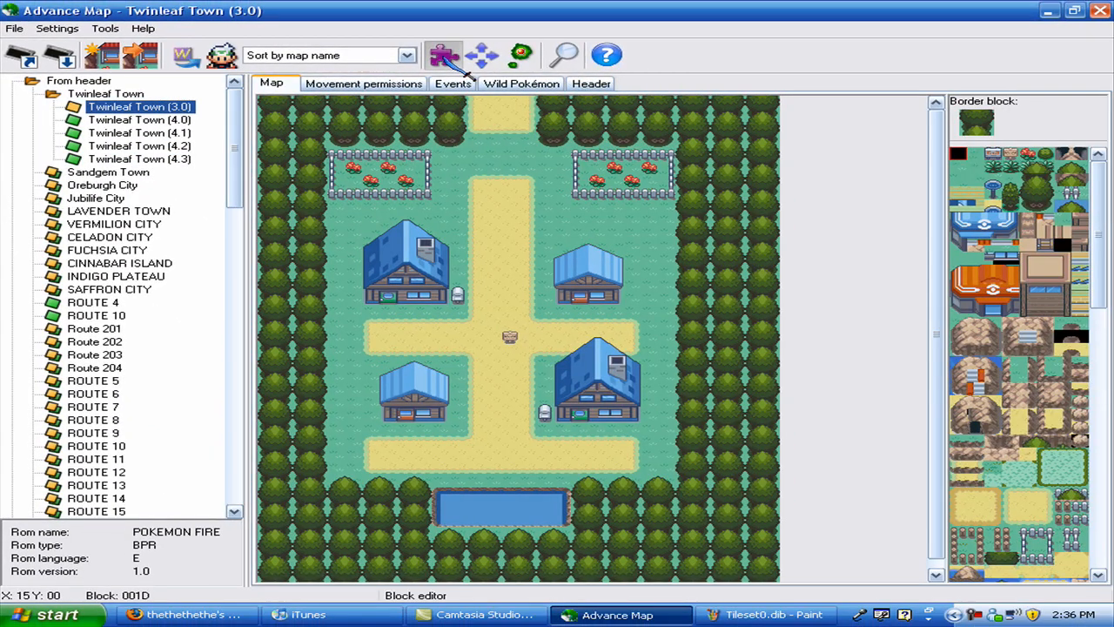
click(439, 56)
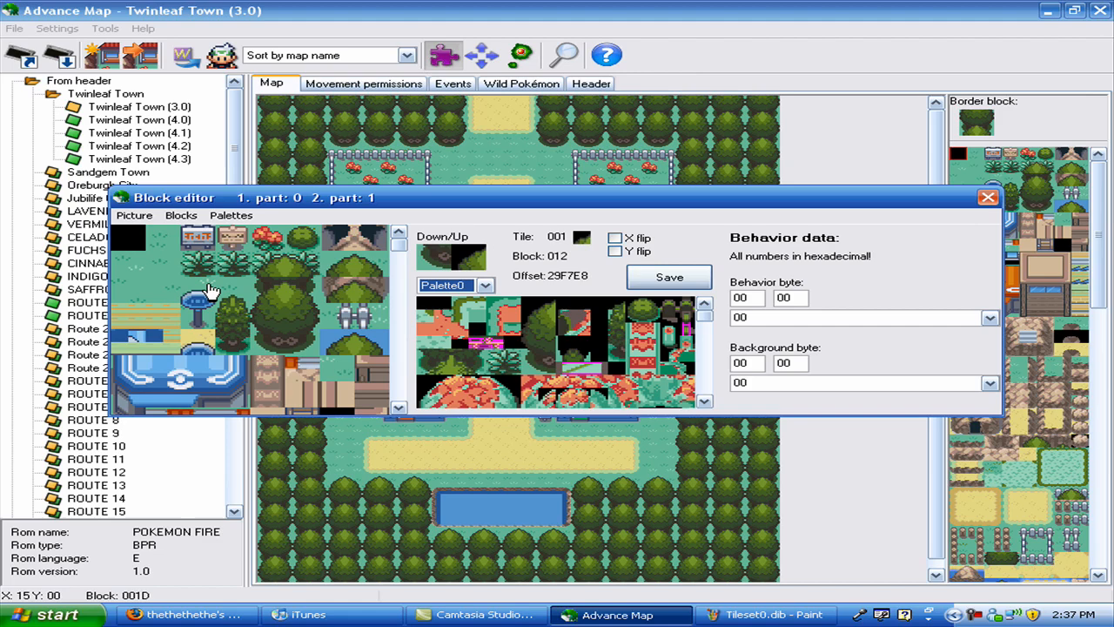
Export the first tileset as Tileset0.dib and bring Paint forward.
click(136, 215)
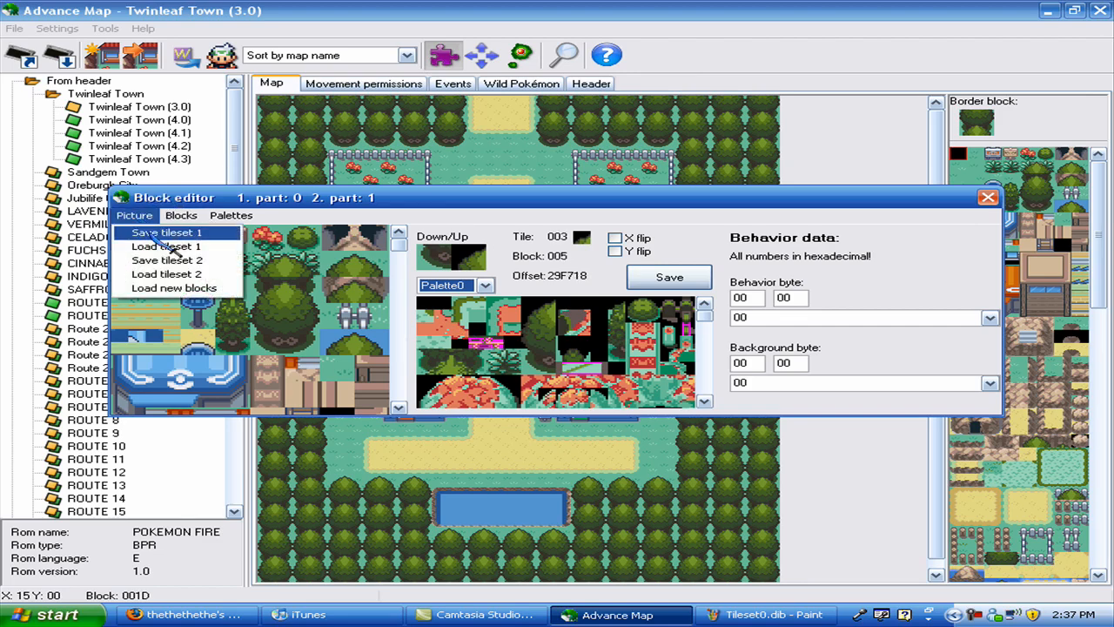
click(167, 233)
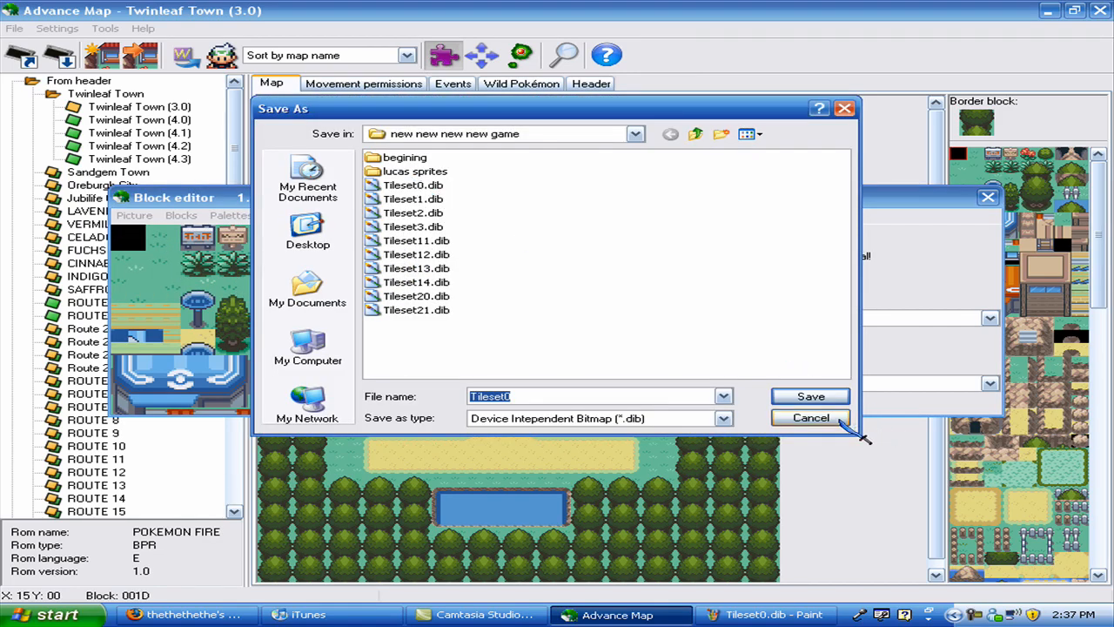
click(811, 418)
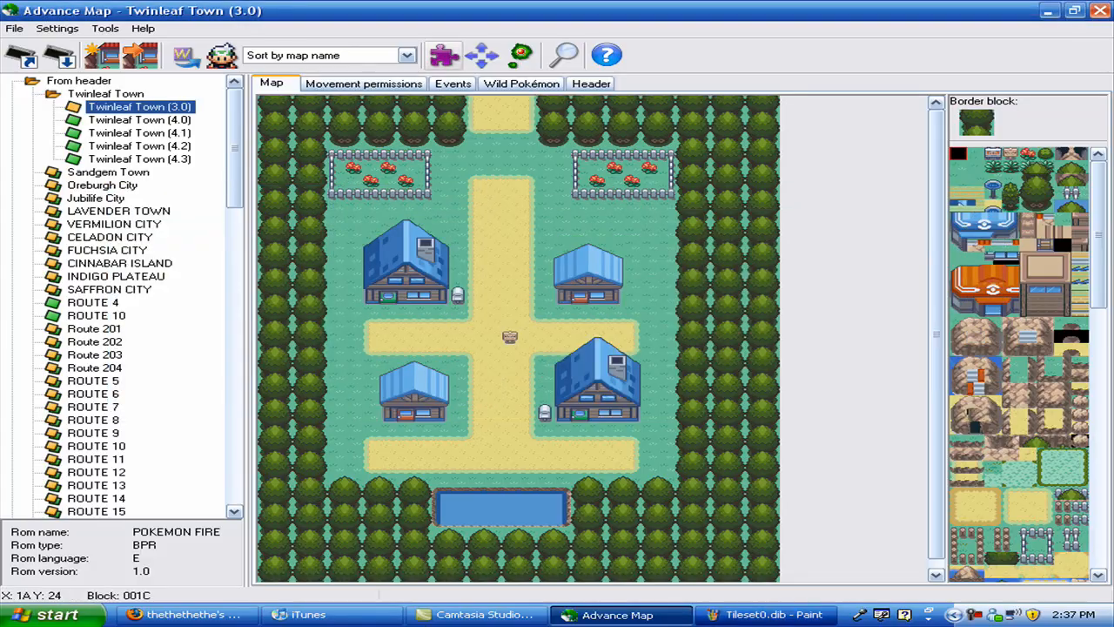
click(14, 28)
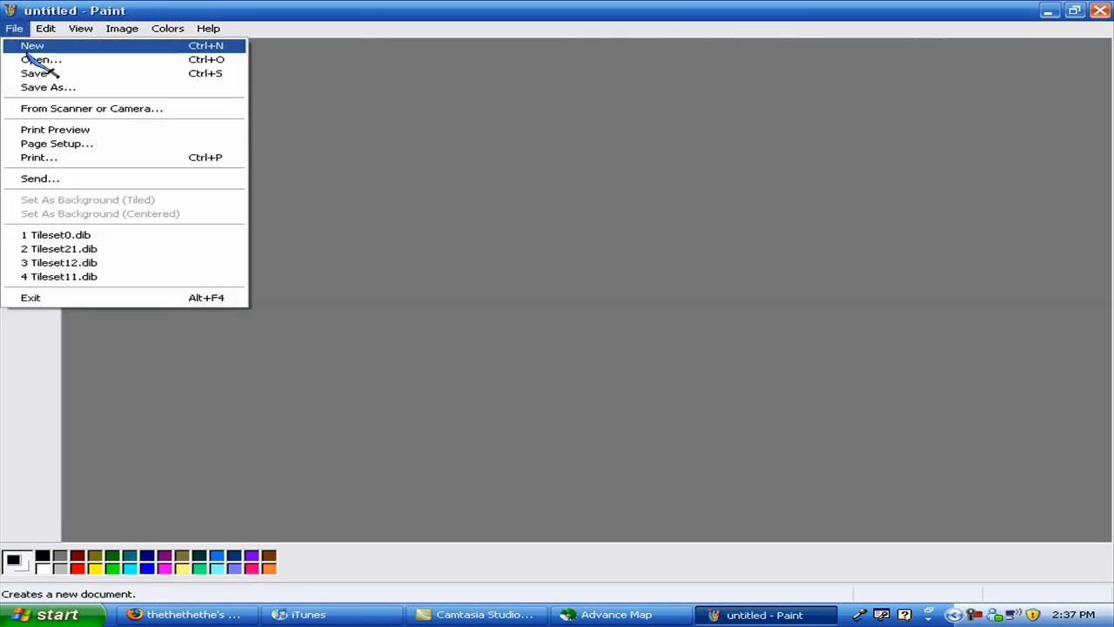
Load Tileset0.dib in Paint, zoom in and sample a green from the tiles.
click(33, 59)
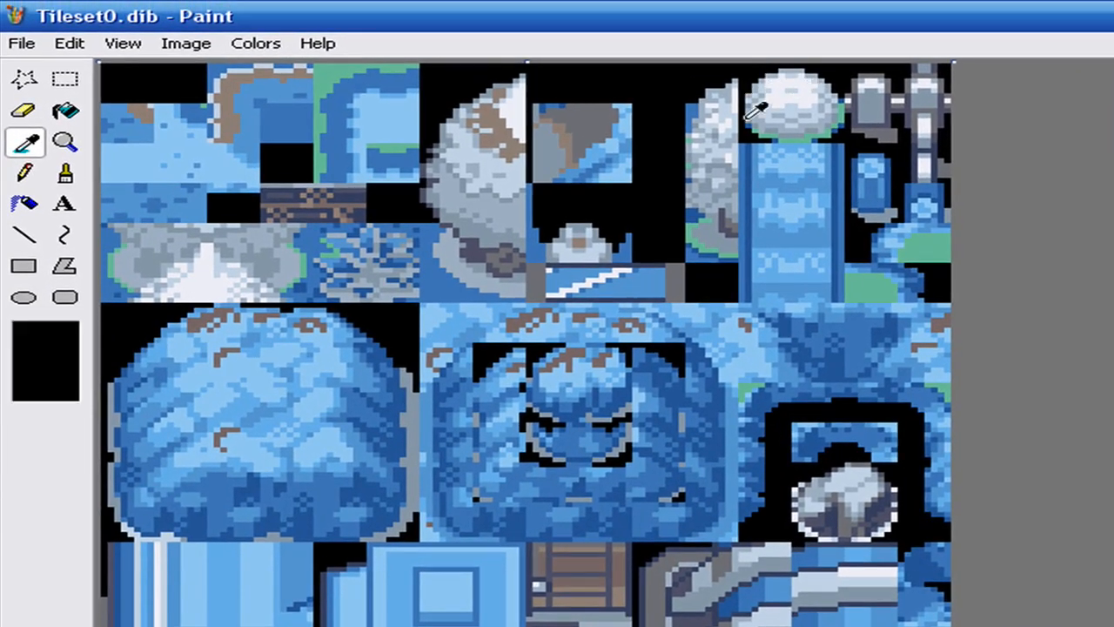
click(24, 111)
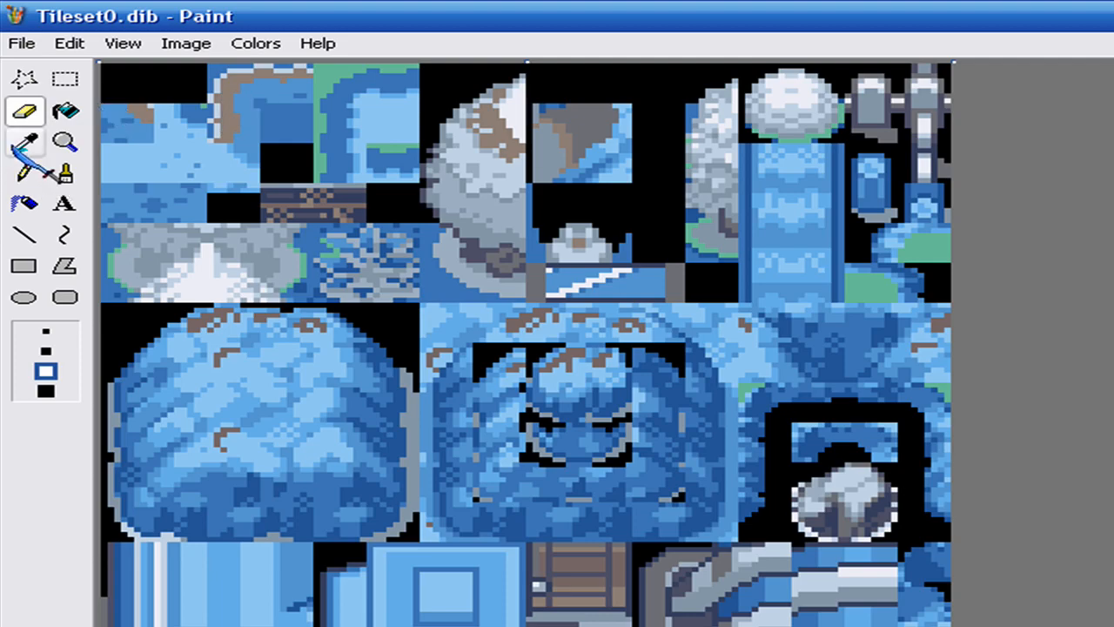
click(24, 143)
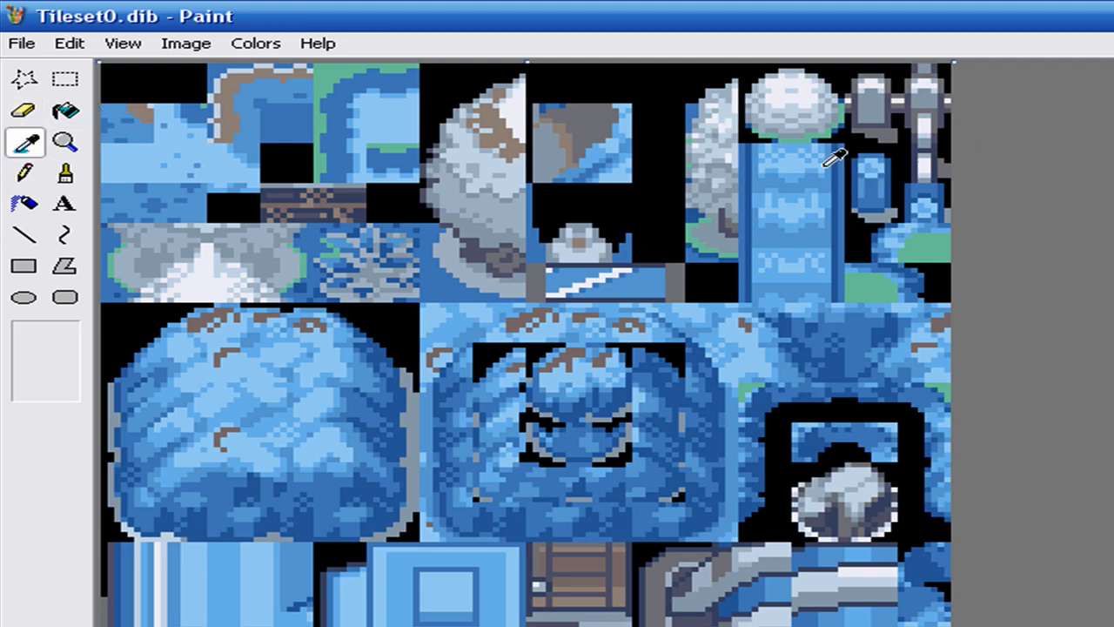
mouse_move(471, 390)
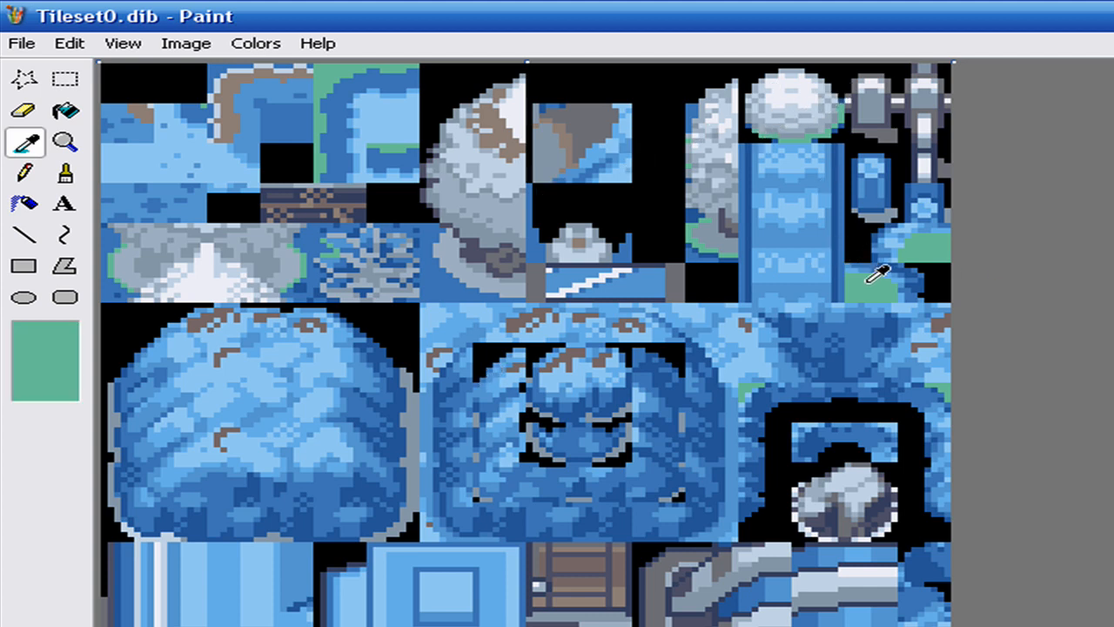
click(25, 172)
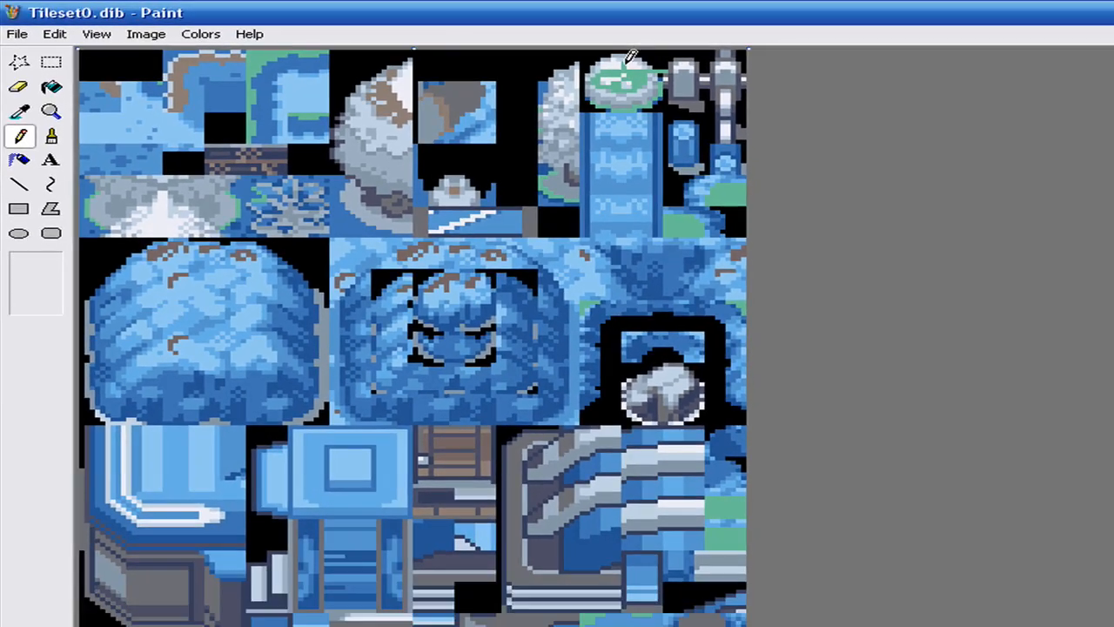
Check Twinleaf Town's palette colours in Advance Map and scroll the block set to the top.
click(616, 613)
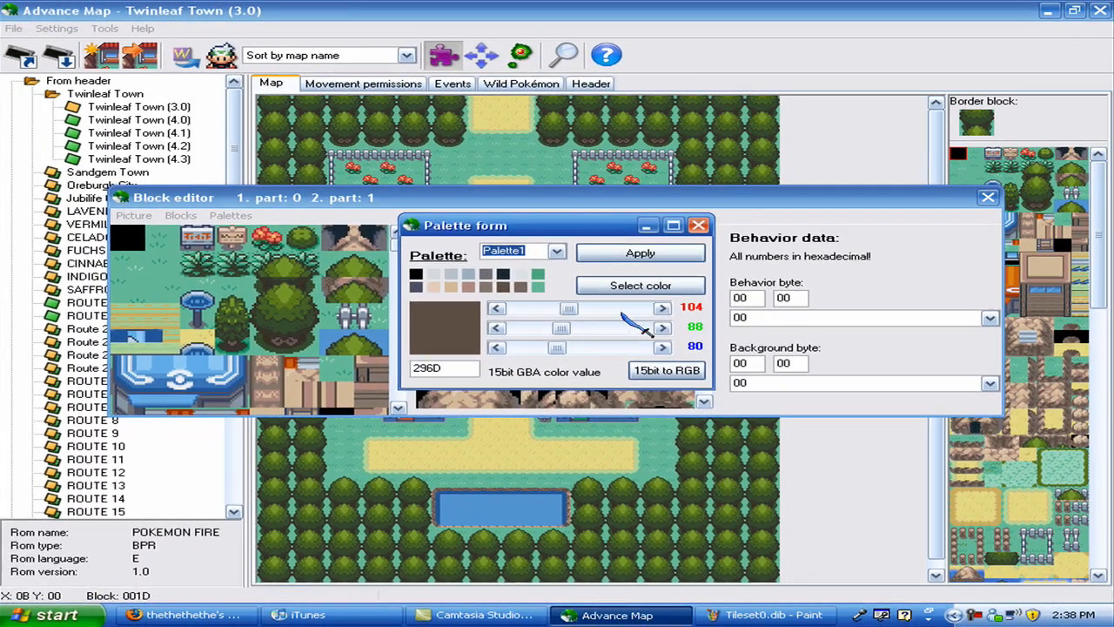
click(700, 225)
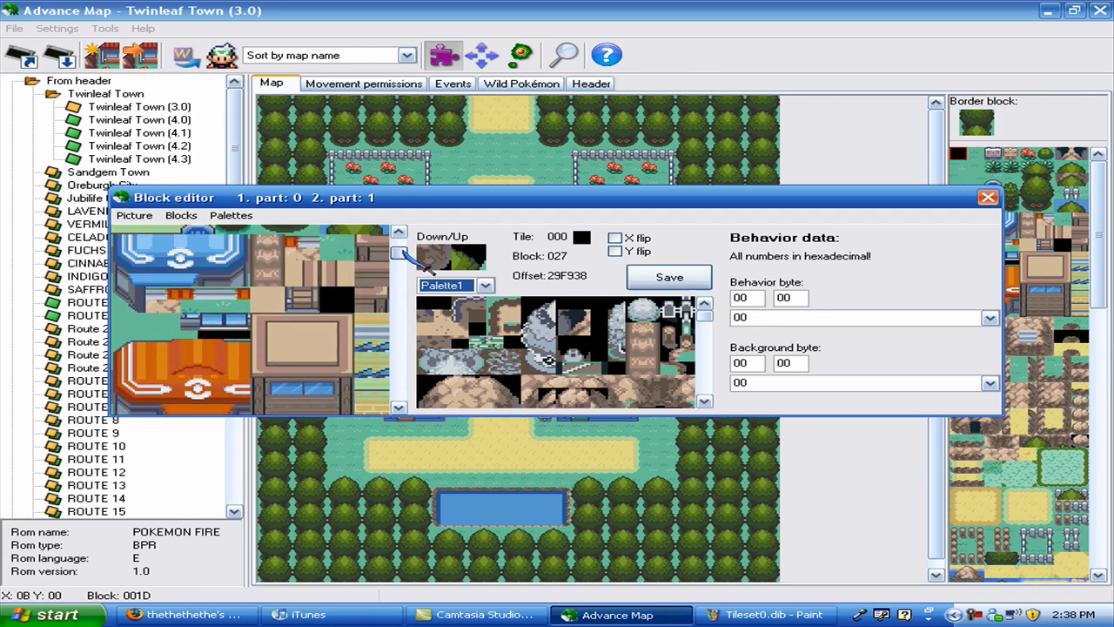
click(978, 199)
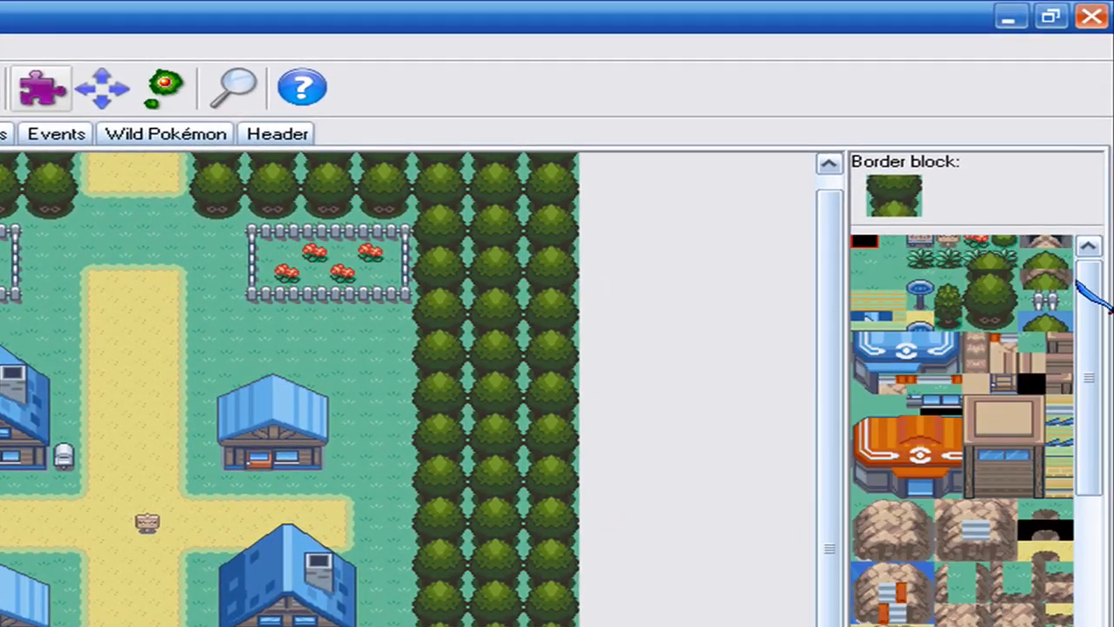
click(1051, 294)
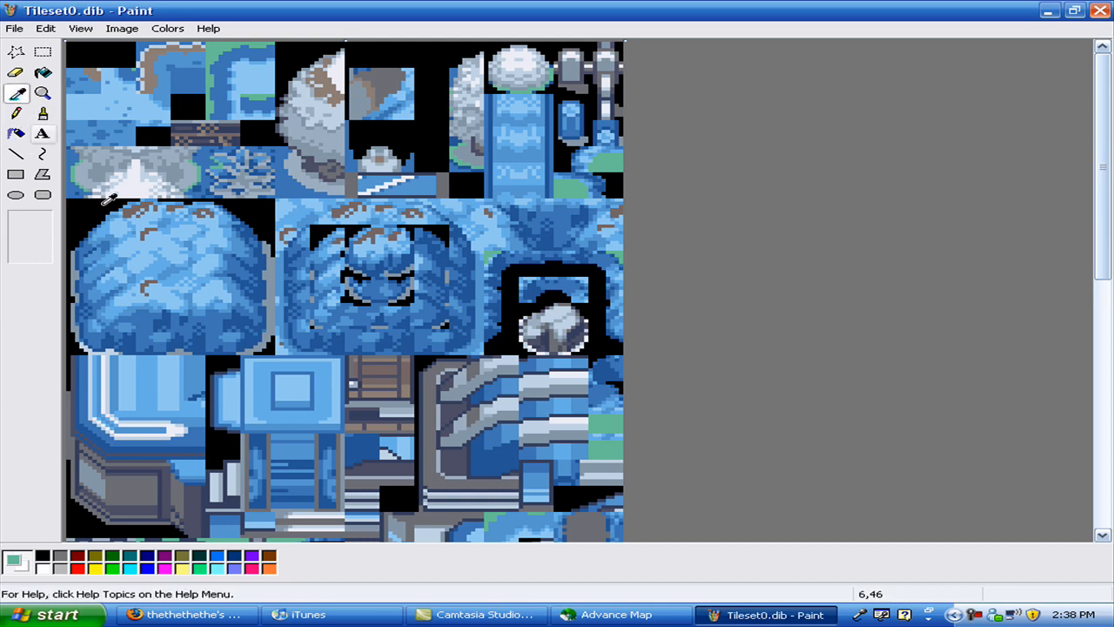
mouse_move(373, 100)
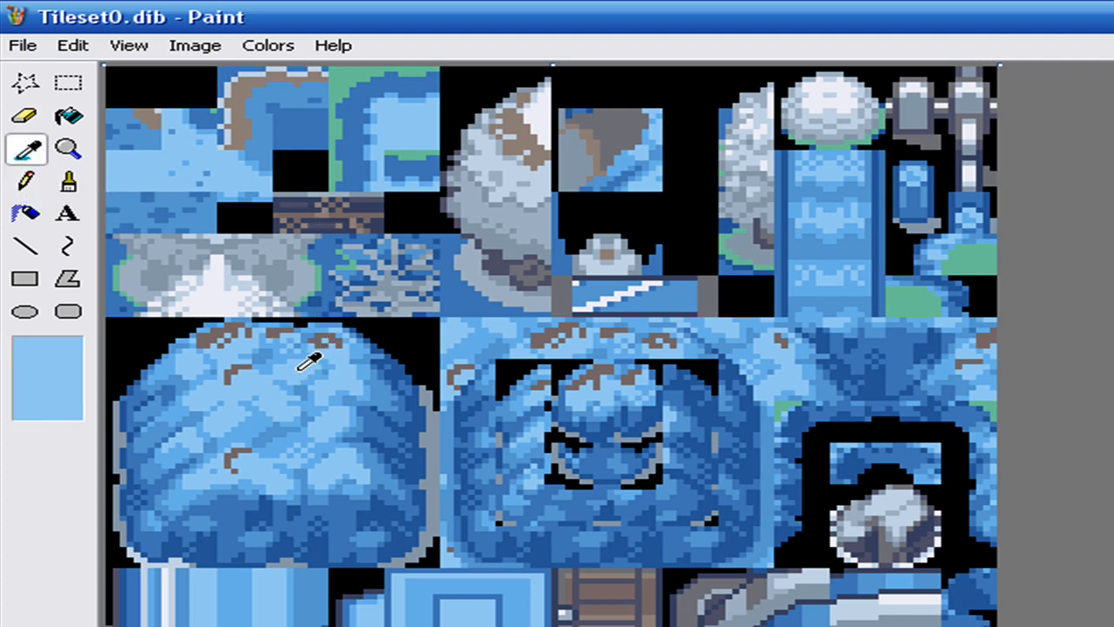
Sample the light blue from the tree tiles and paint a small square with it.
click(26, 114)
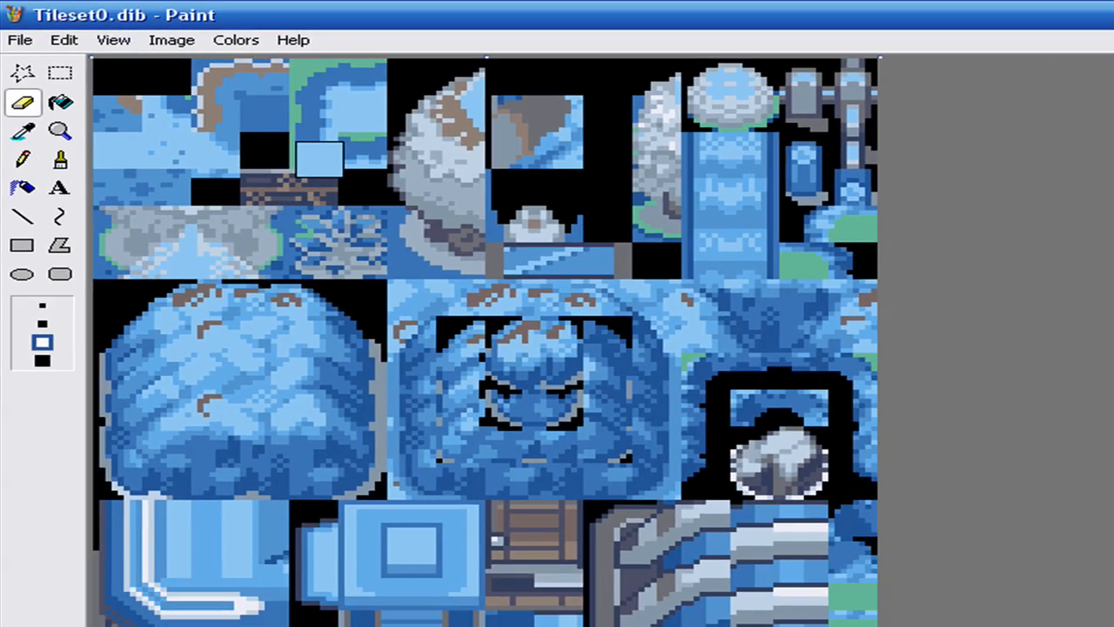
click(618, 614)
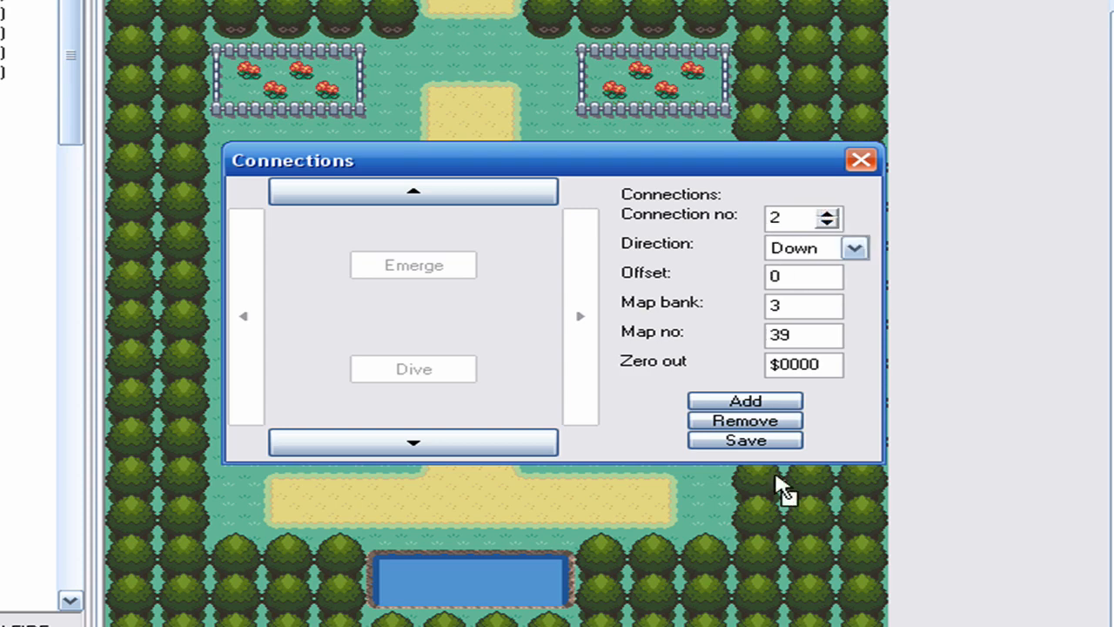
Point the upward connection to bank 3, map 19 at offset -20 and close the window.
click(745, 420)
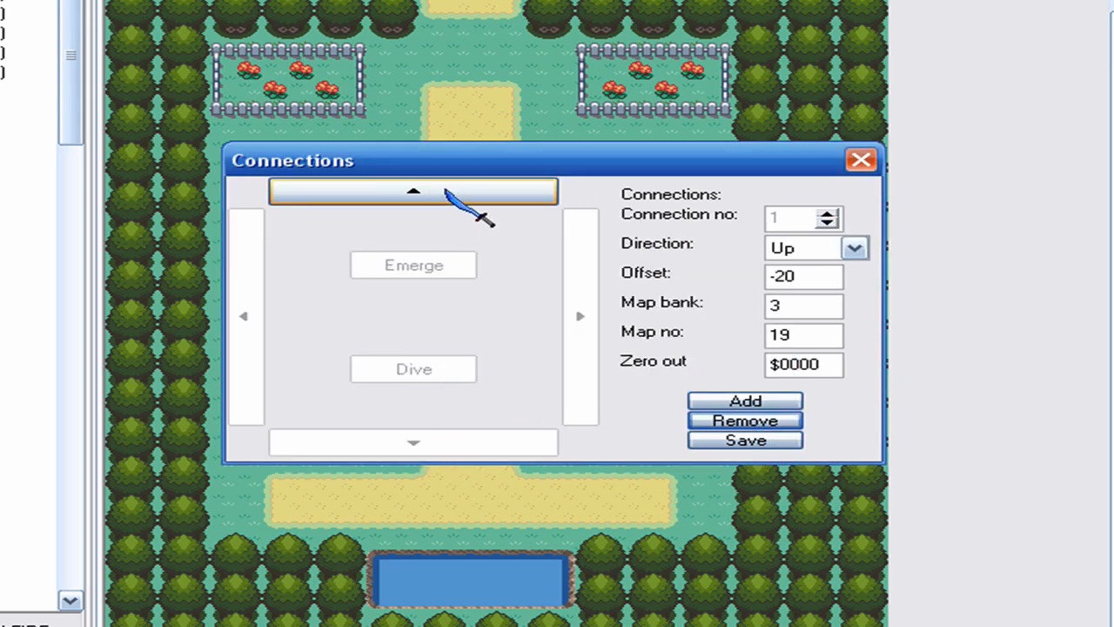
click(745, 420)
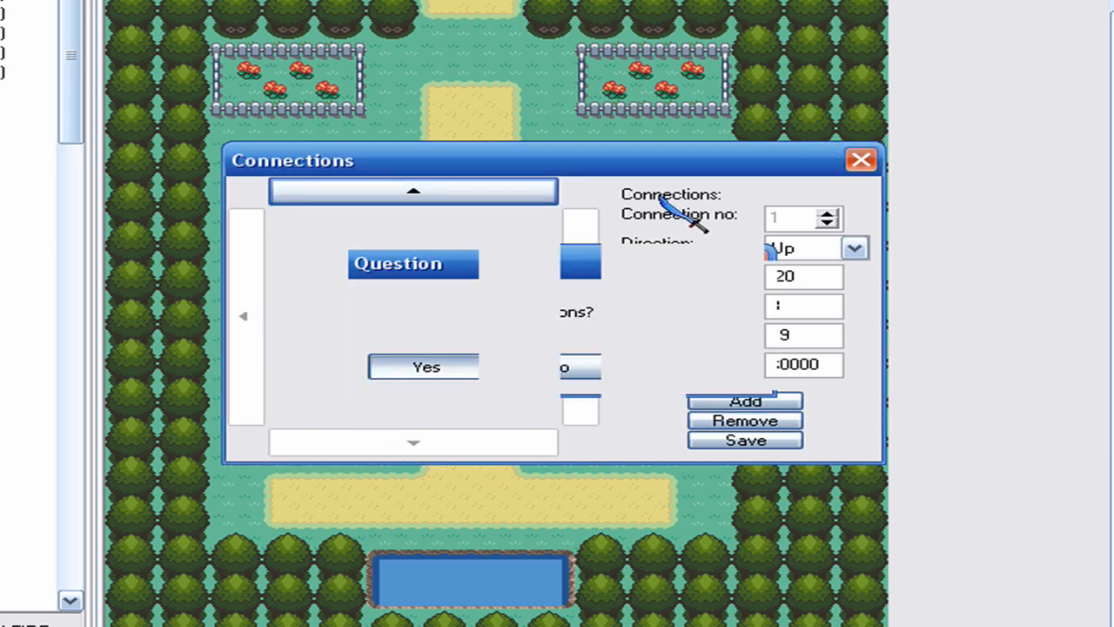
click(422, 366)
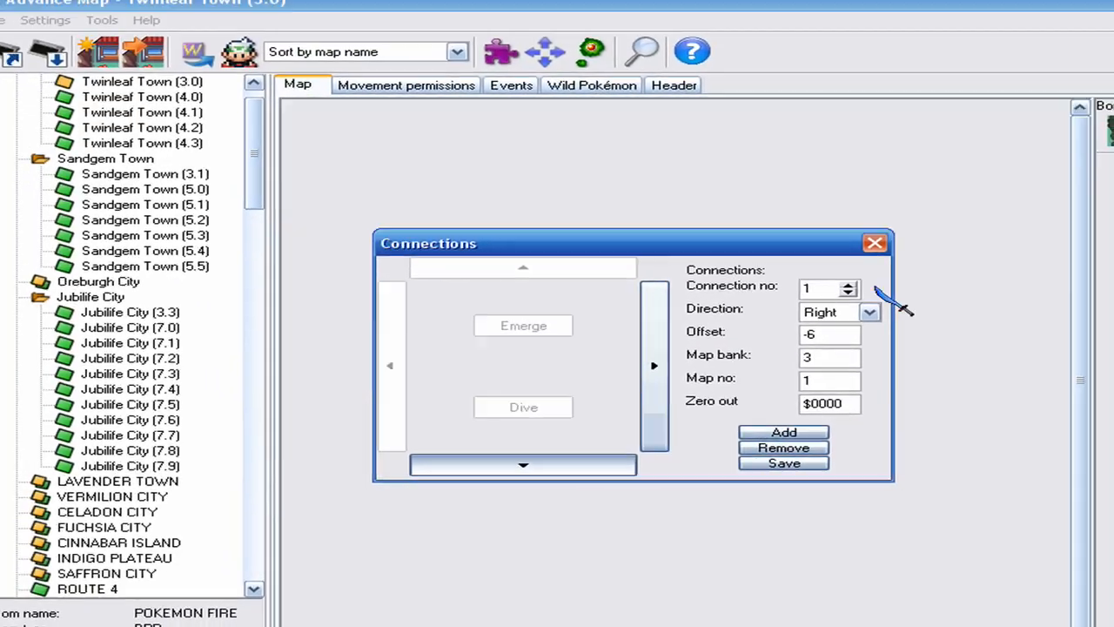
click(874, 242)
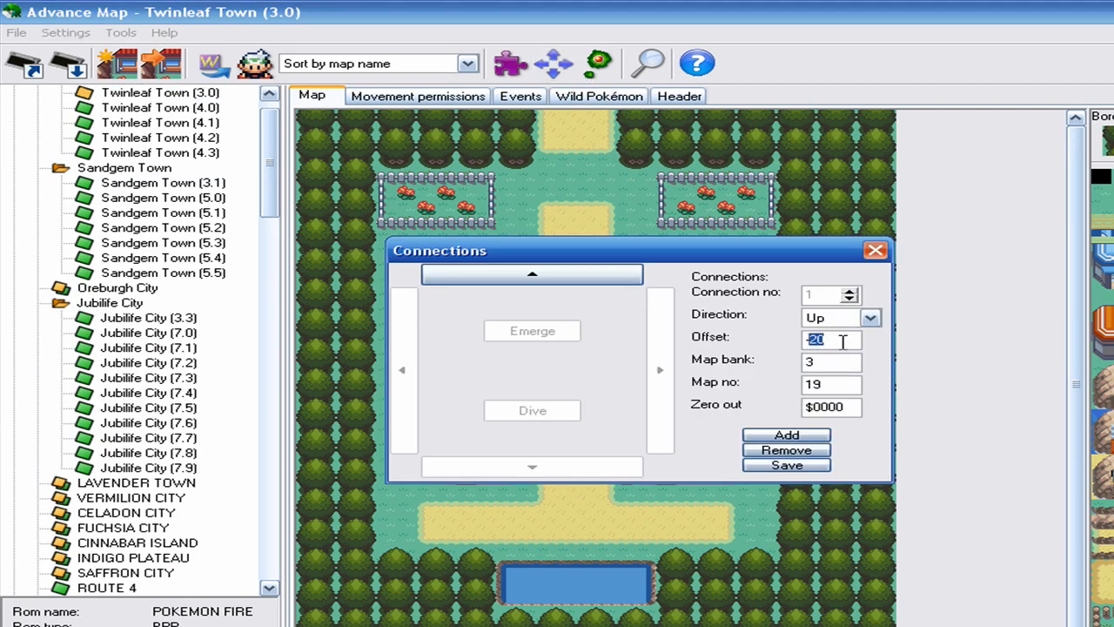
click(874, 250)
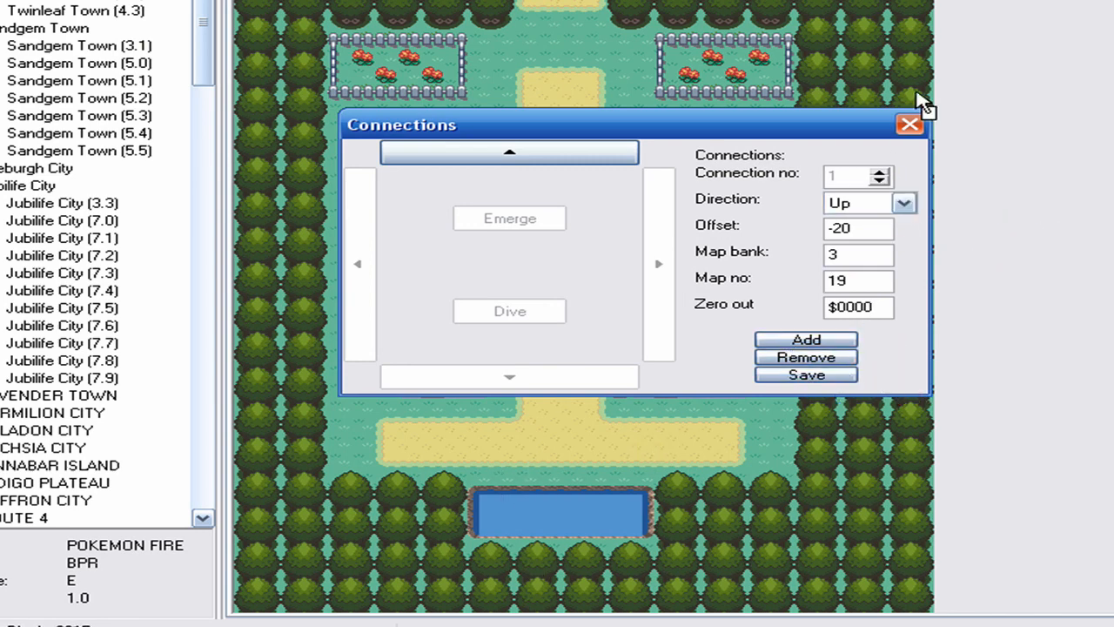
click(909, 122)
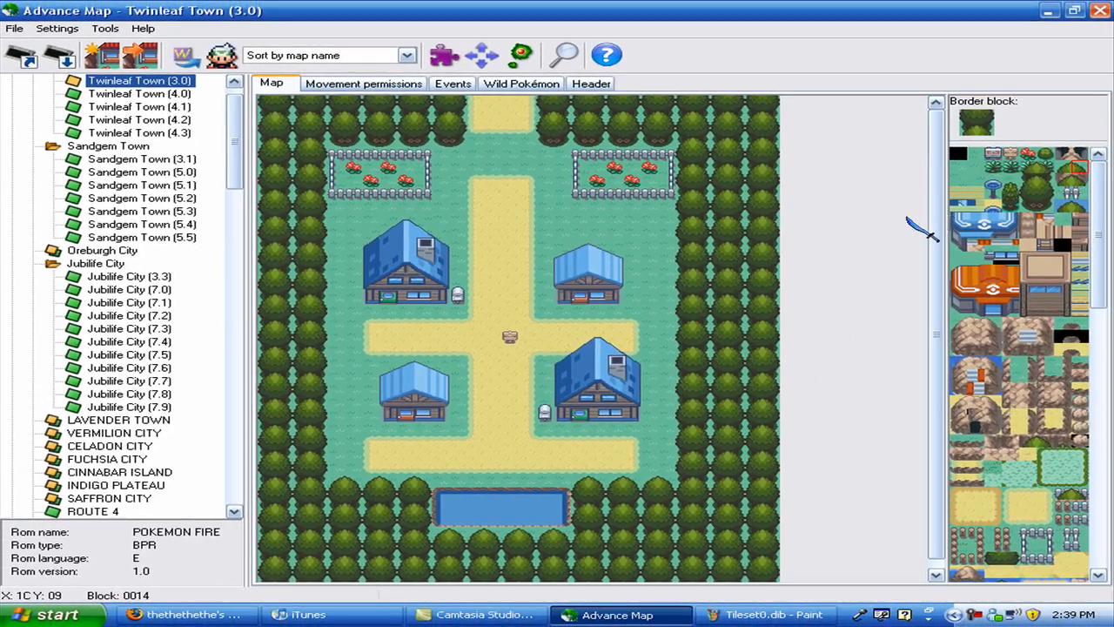
mouse_move(947, 165)
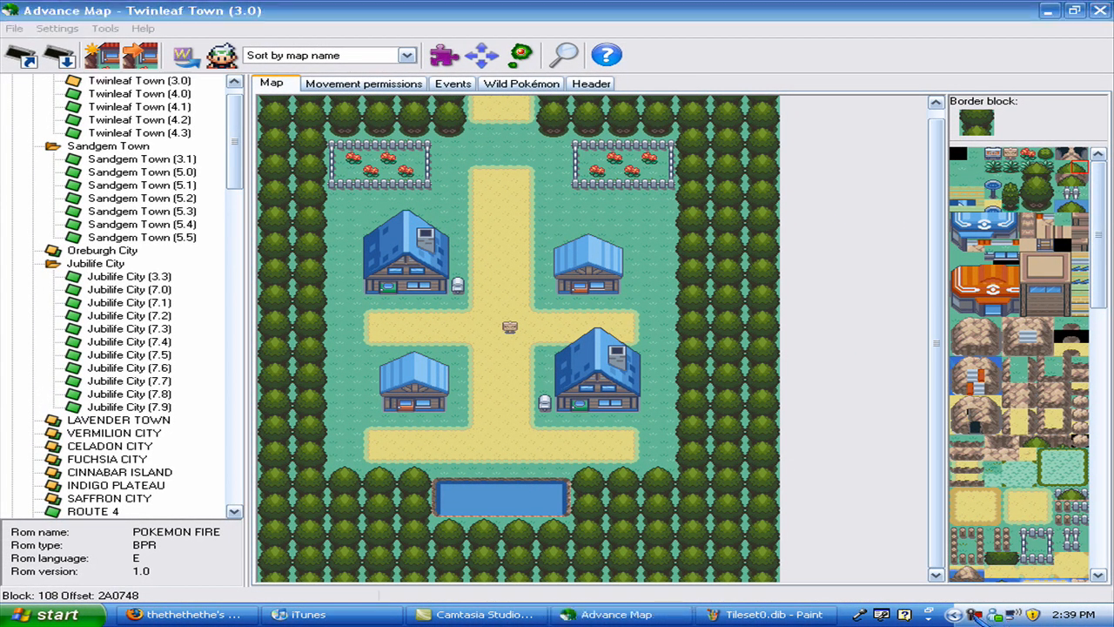
Load Sandgem Town (3.1) and bring up its block editor showing block 027.
click(780, 613)
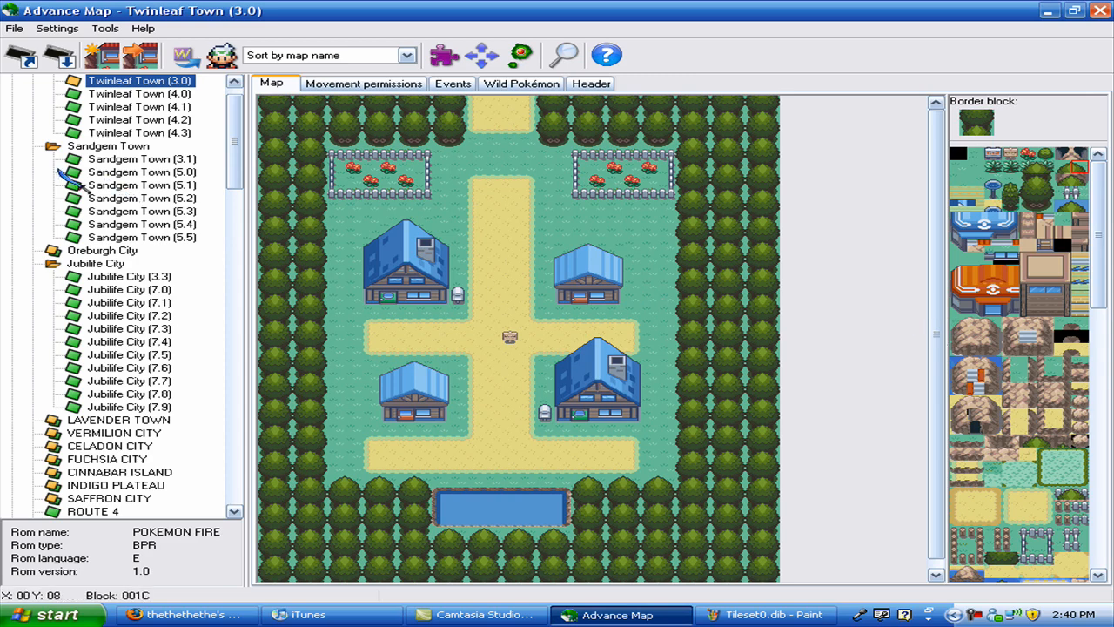
click(143, 159)
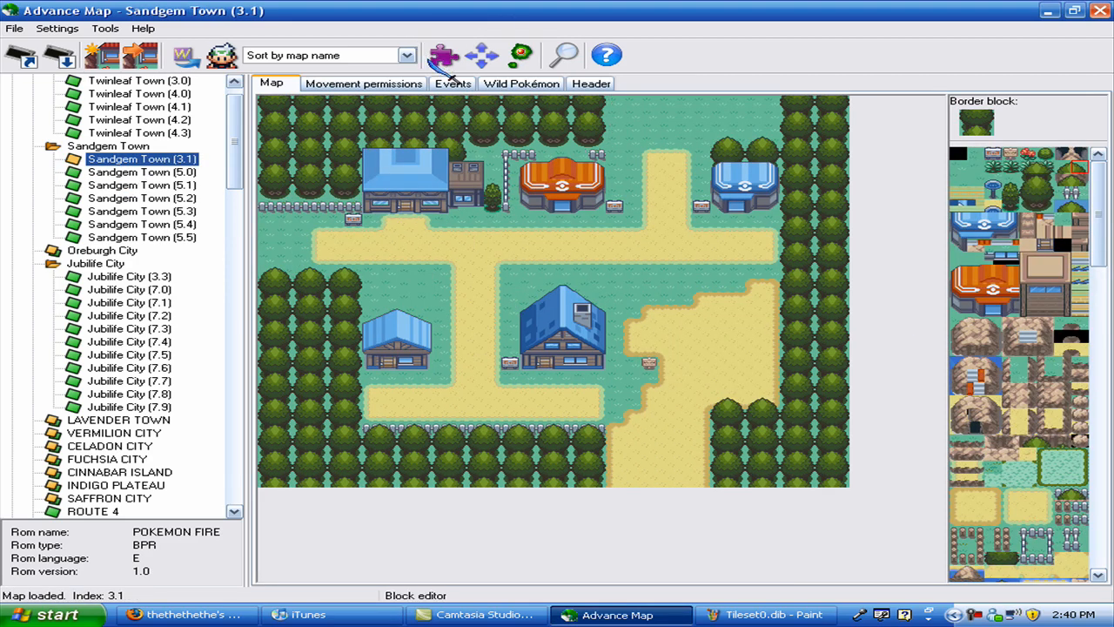
click(442, 54)
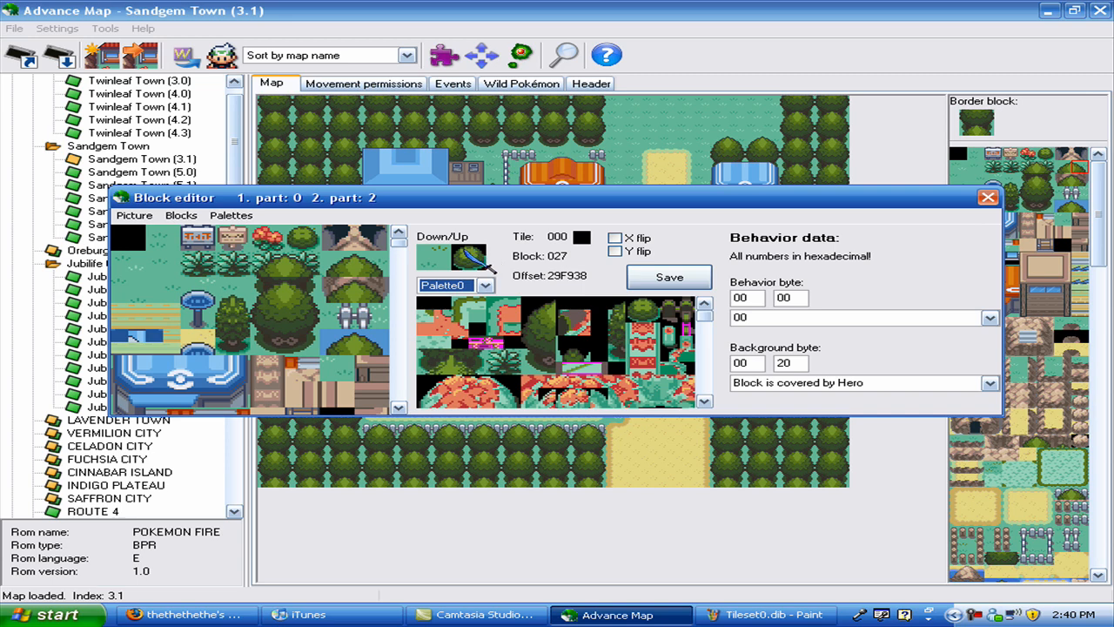
Give block 00F background byte 20 and browse the behaviour byte list down to the warp entries.
click(244, 247)
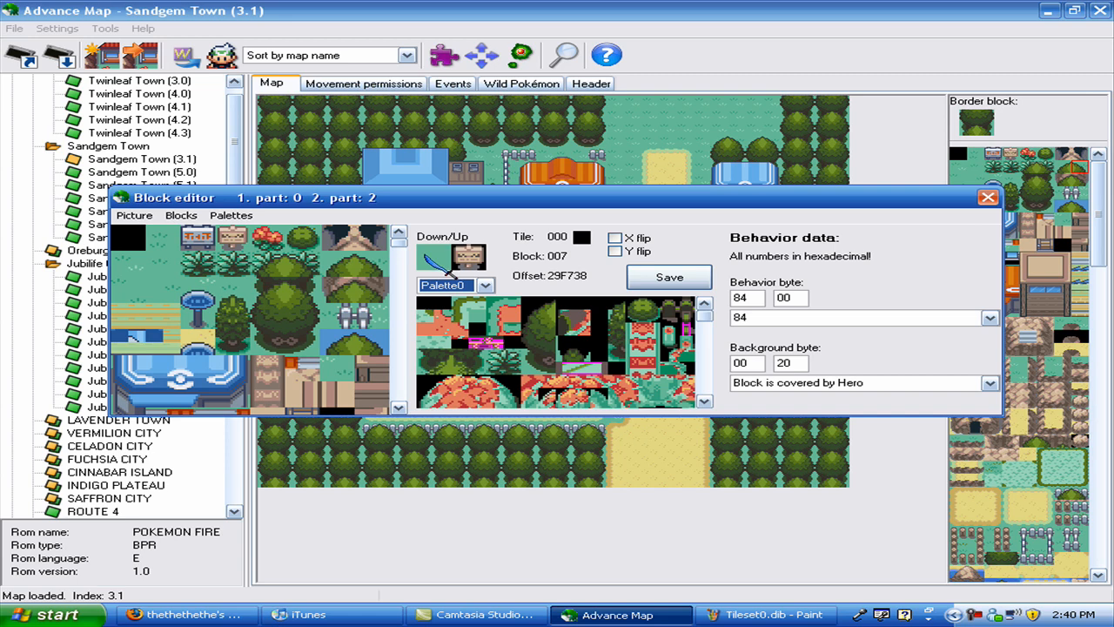
click(242, 242)
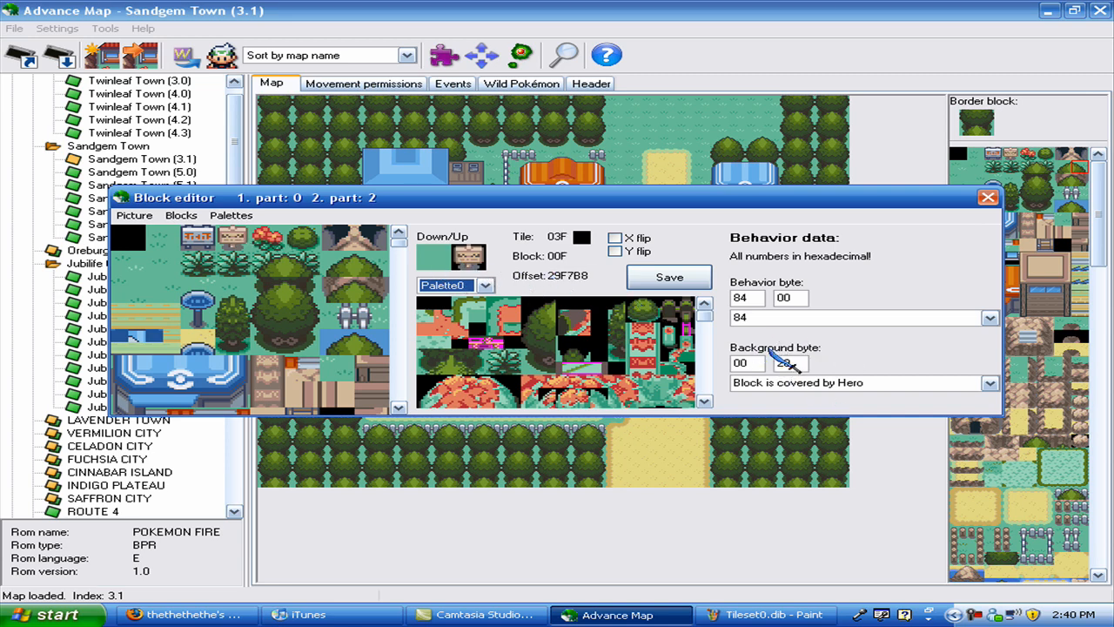
text(20)
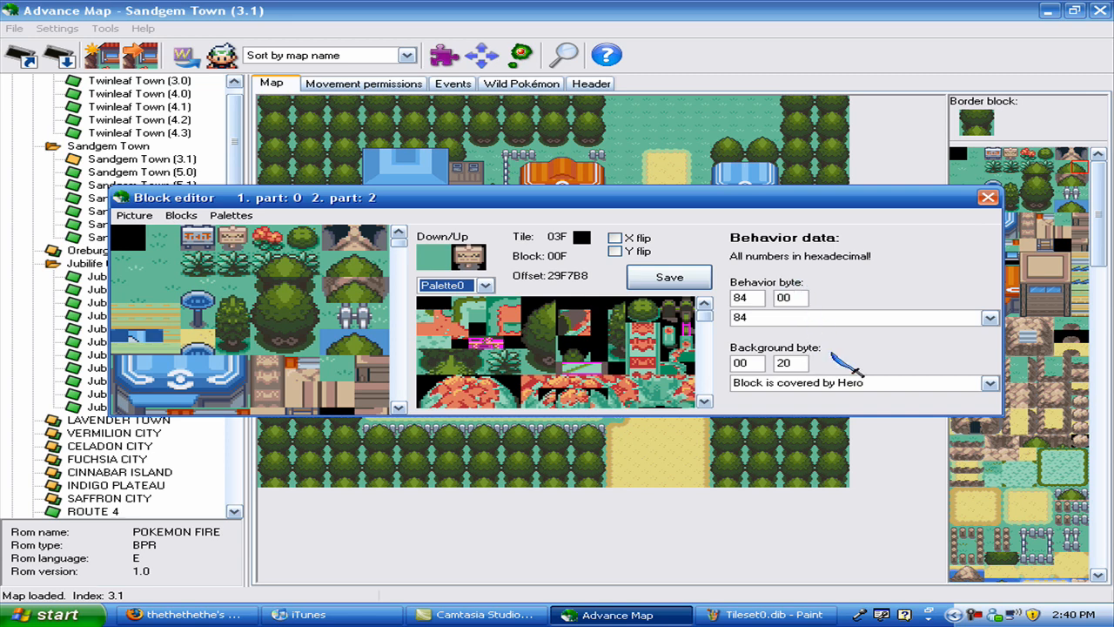
click(790, 363)
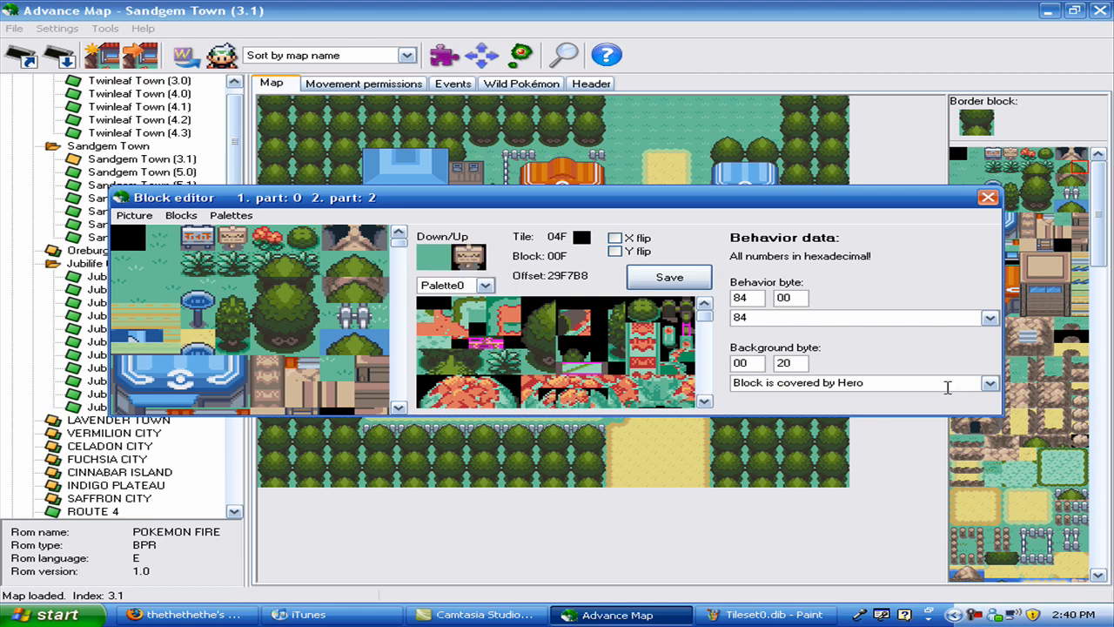
click(987, 383)
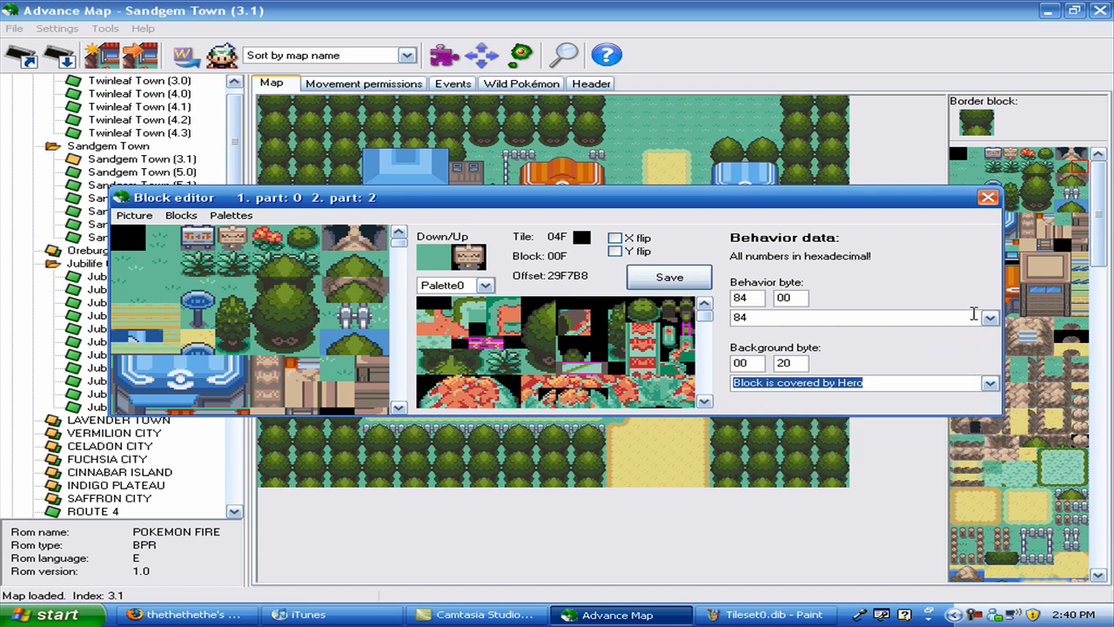
click(989, 318)
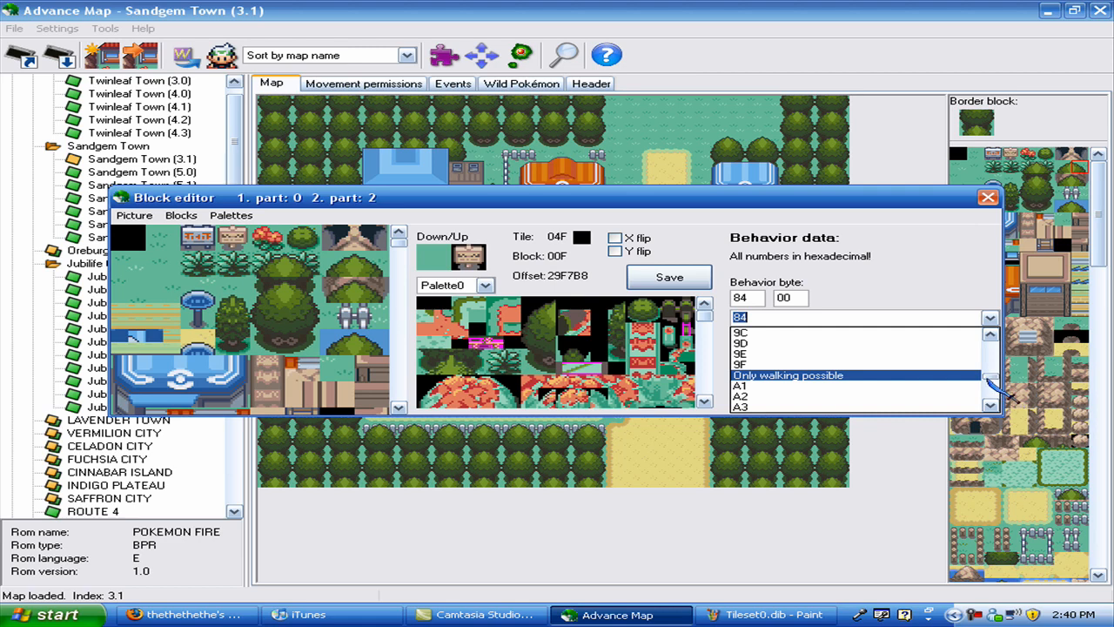
mouse_move(991, 401)
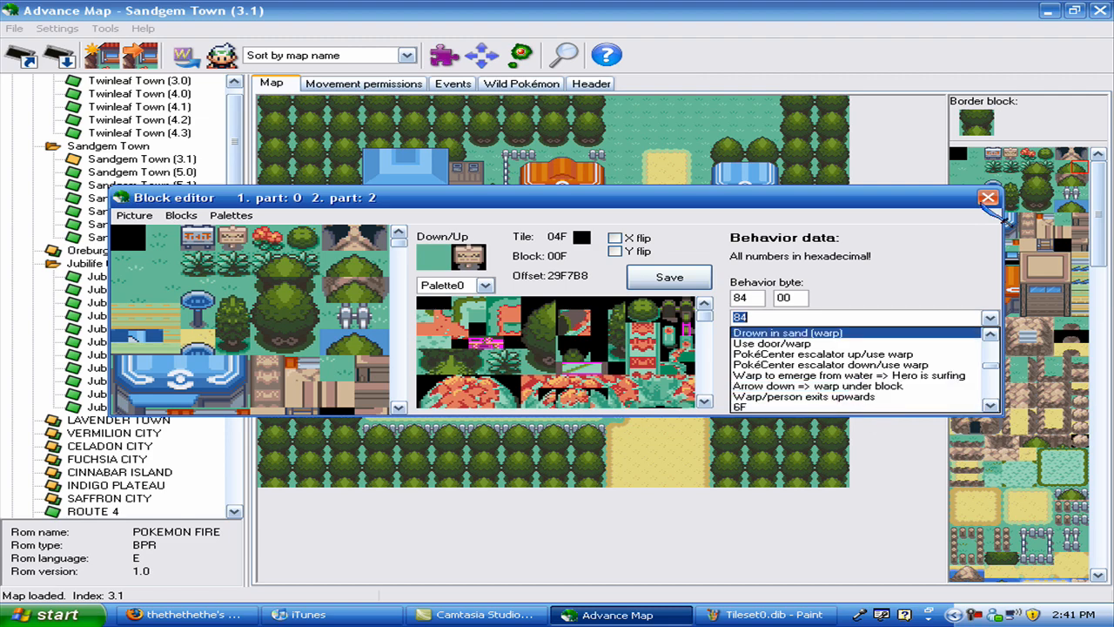
click(982, 198)
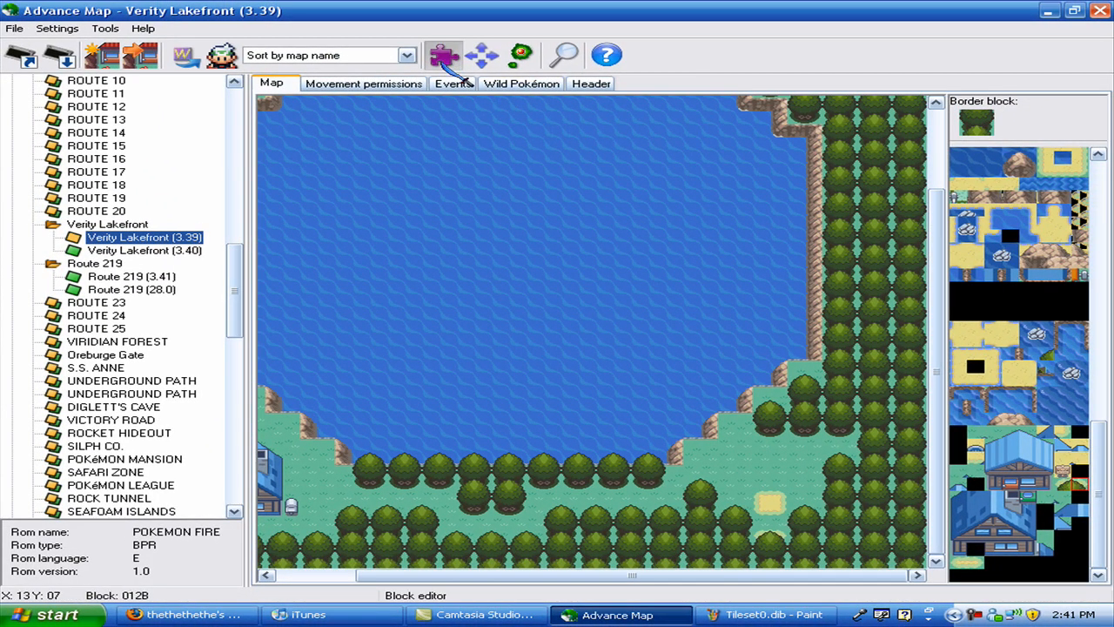
View Verity Lakefront's events (no people, one signpost, three warps), then return to its map.
click(449, 54)
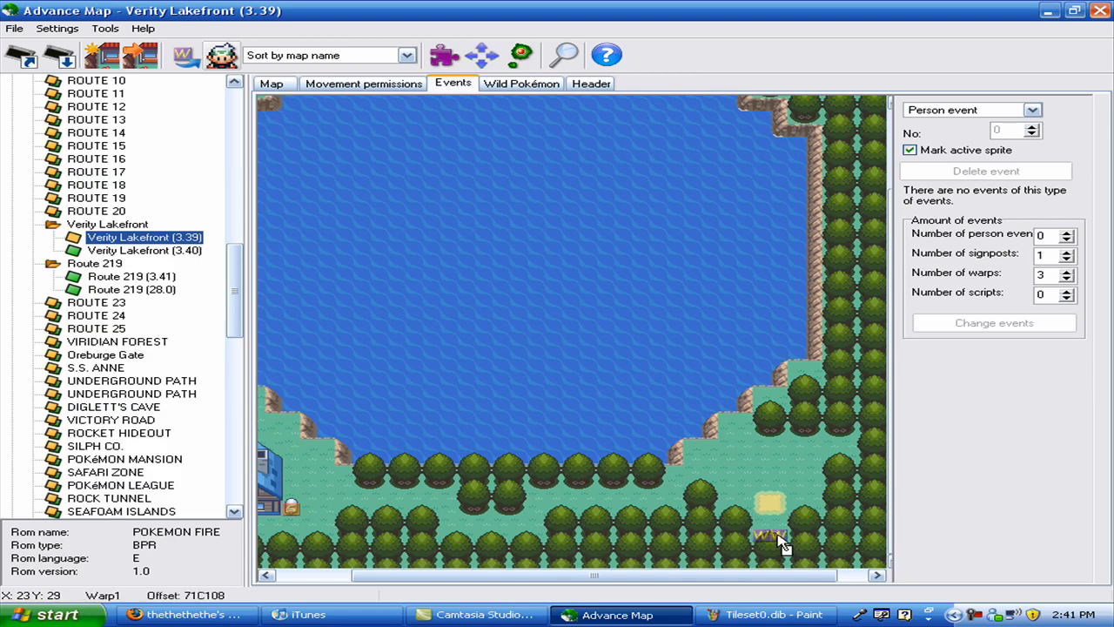
mouse_move(975, 209)
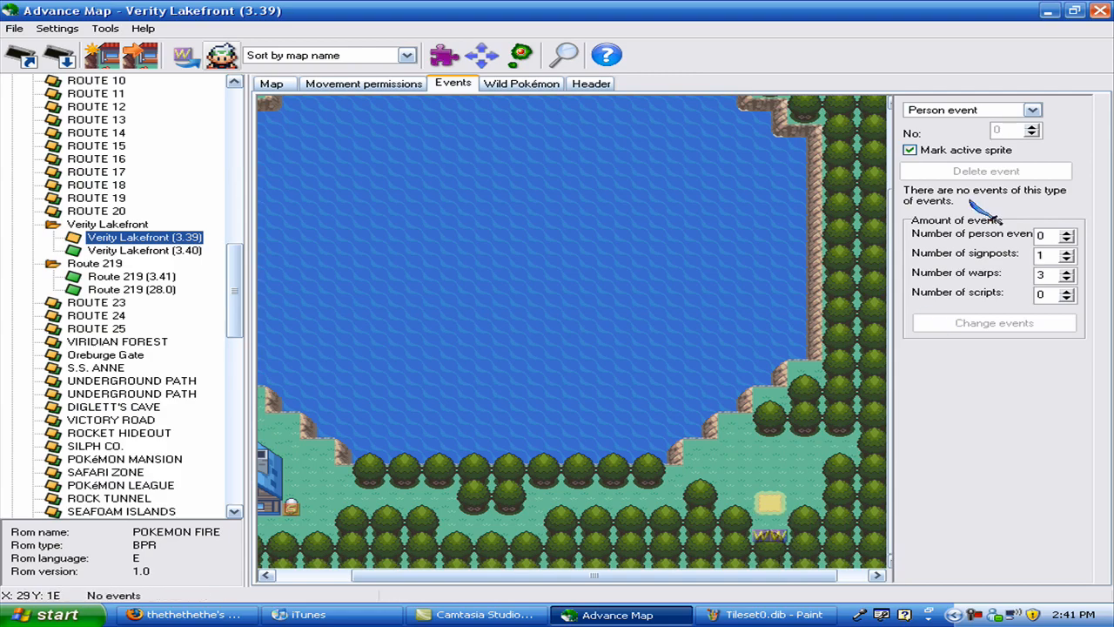
click(268, 87)
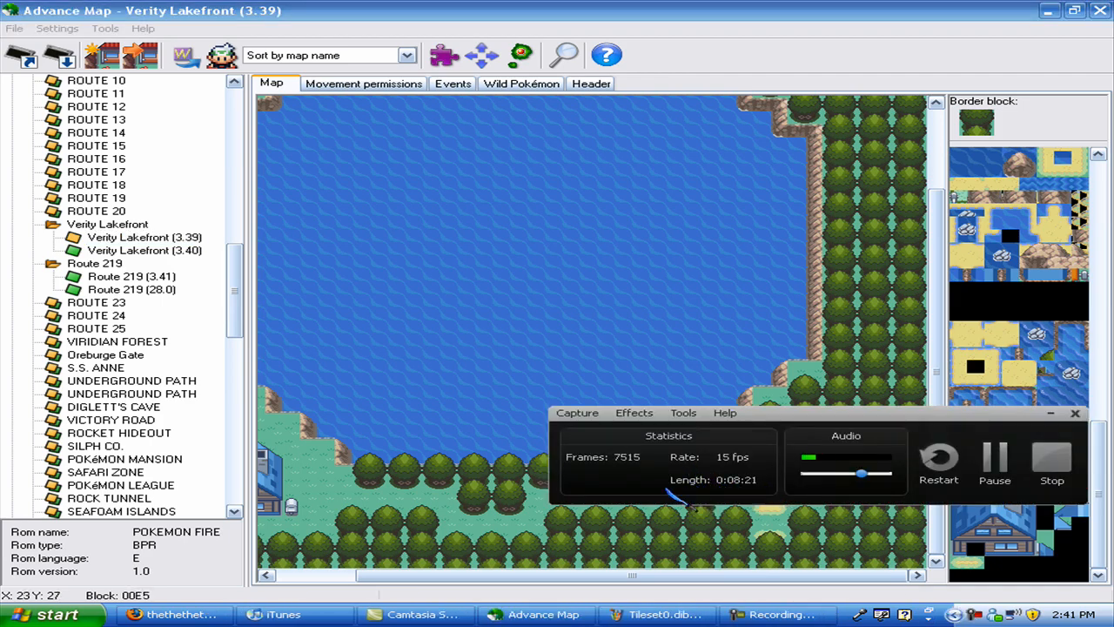
Quit Advance Map, answering Yes to save the map changes.
click(143, 236)
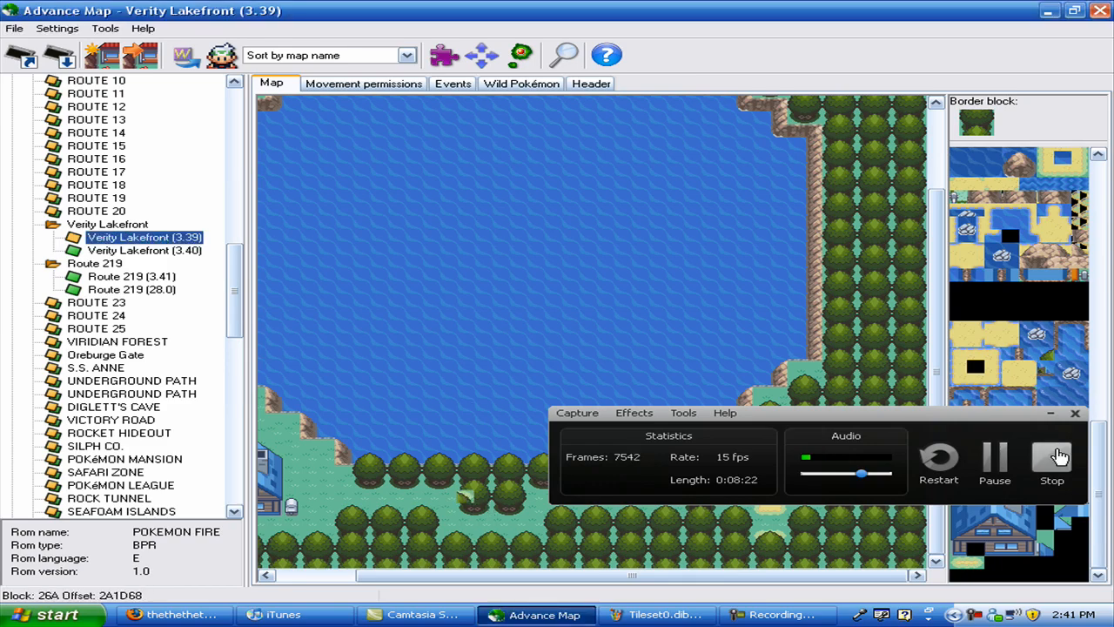
click(1053, 463)
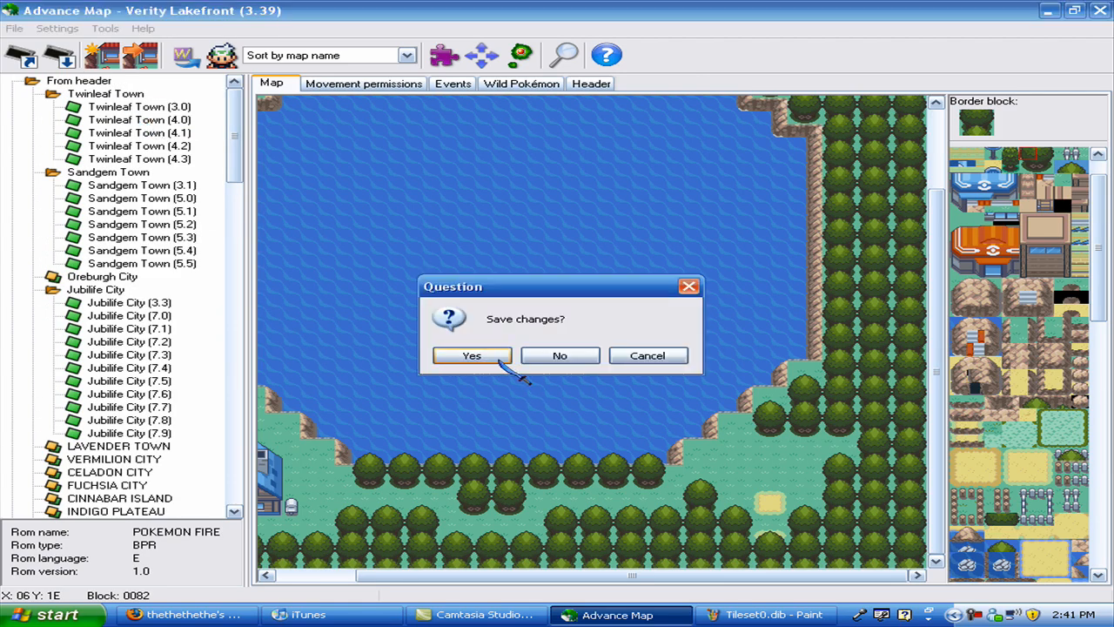
click(471, 355)
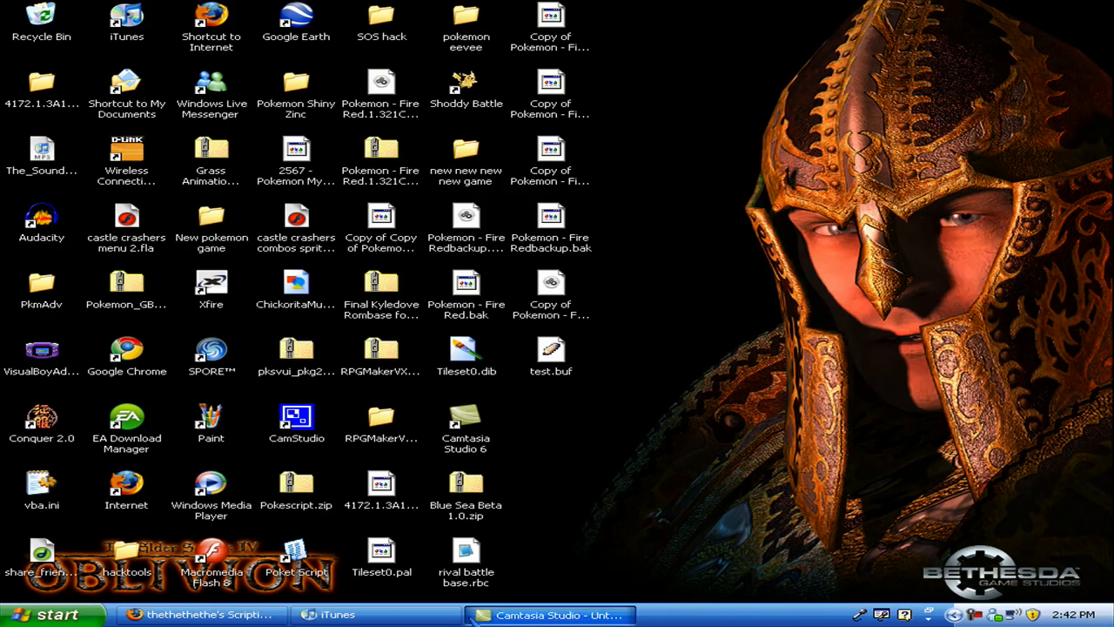
Bring CamStudio back up and stop the screen recording.
click(544, 612)
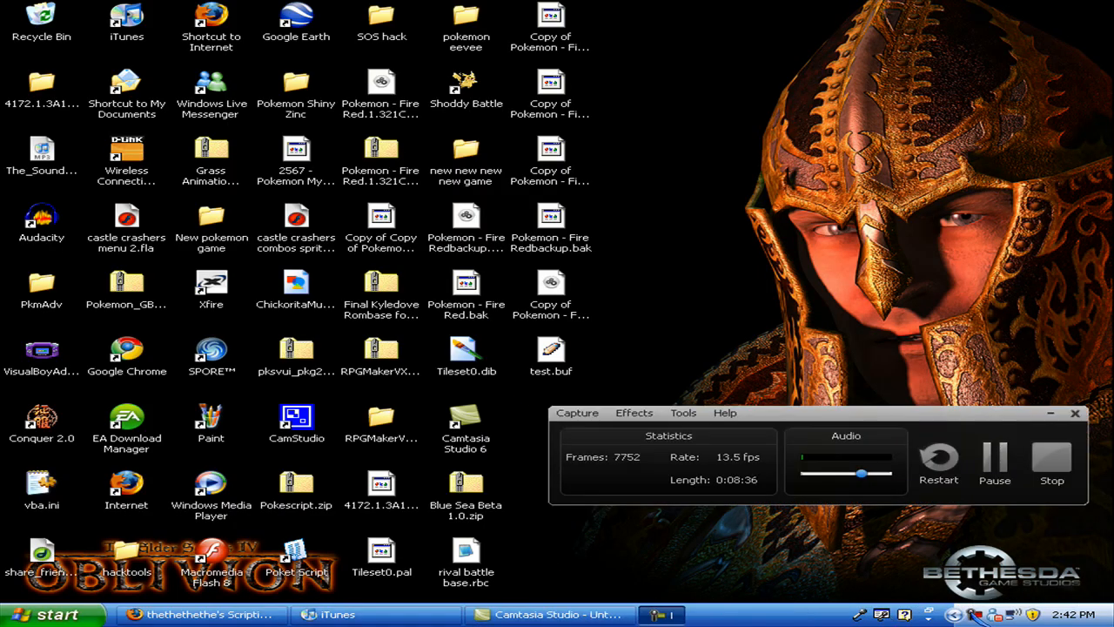
click(1052, 460)
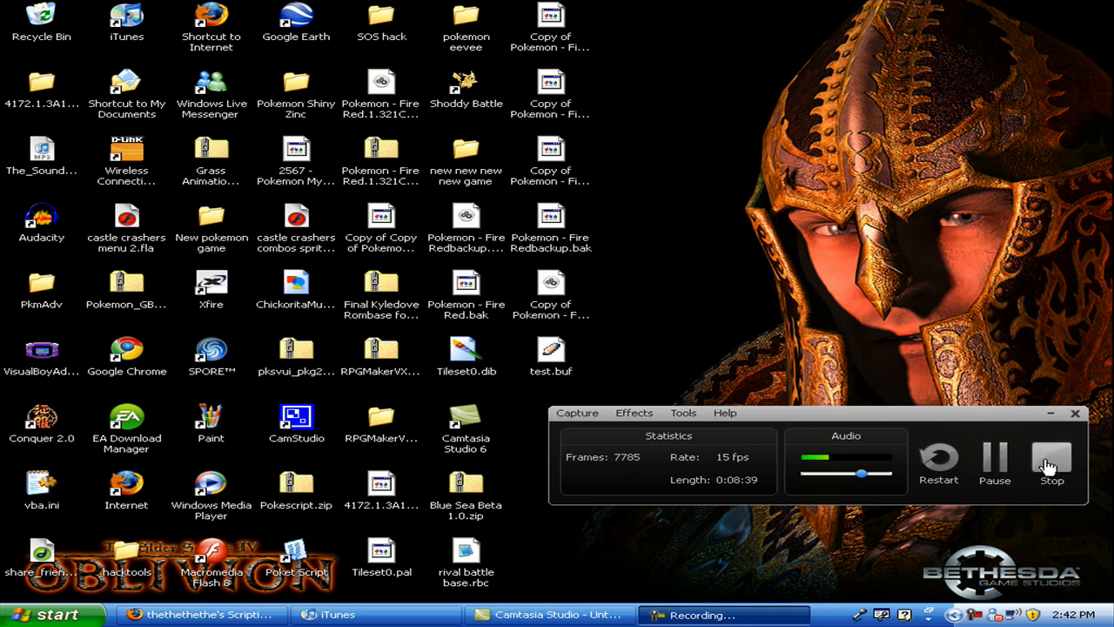